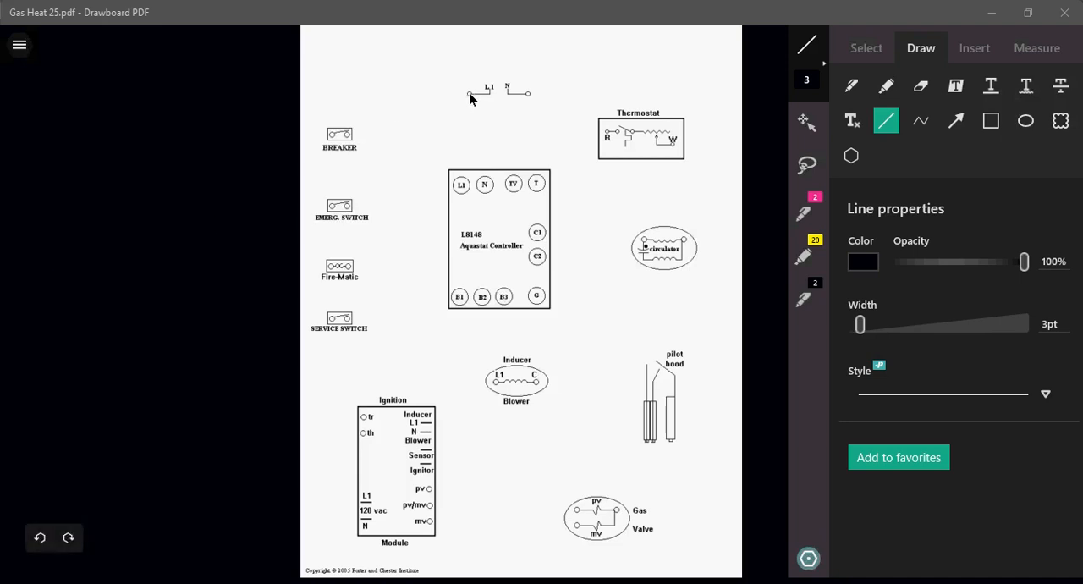
Draw black wire lines from L1 to the breaker, then emergency switch to Fire-Matic to service switch
{"action": "left_click_drag", "start_coordinate": [328, 100], "coordinate": [470, 94]}
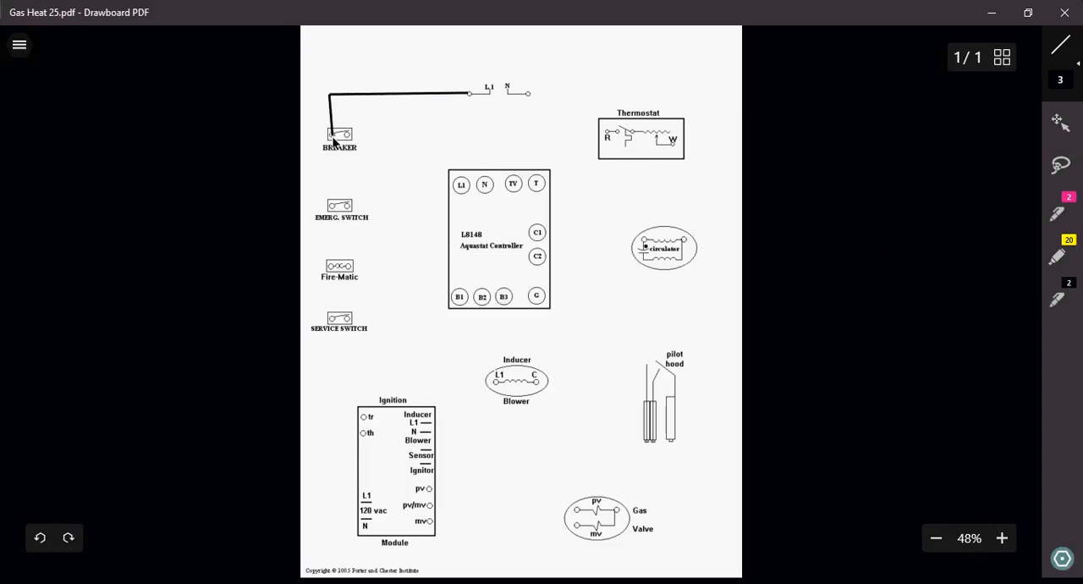
{"action": "mouse_move", "coordinate": [352, 141]}
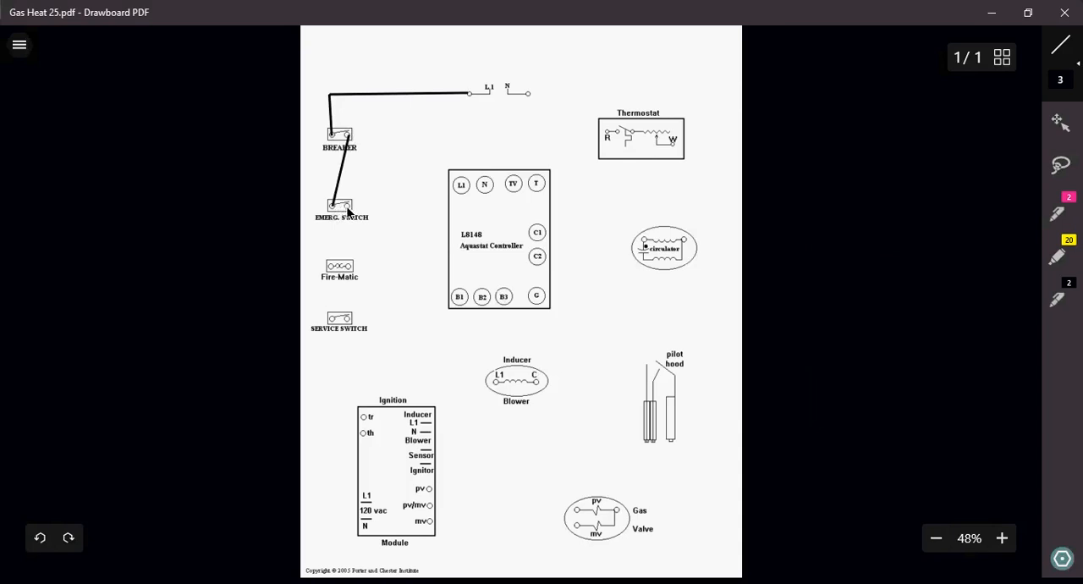
{"action": "left_click_drag", "start_coordinate": [338, 210], "coordinate": [334, 267]}
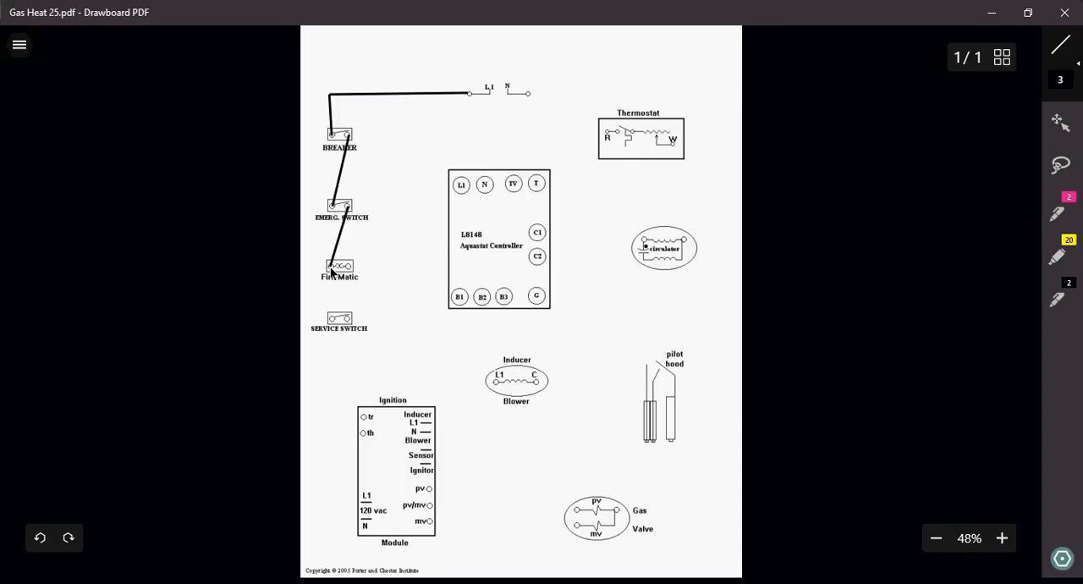
{"action": "left_click_drag", "start_coordinate": [337, 279], "coordinate": [338, 315]}
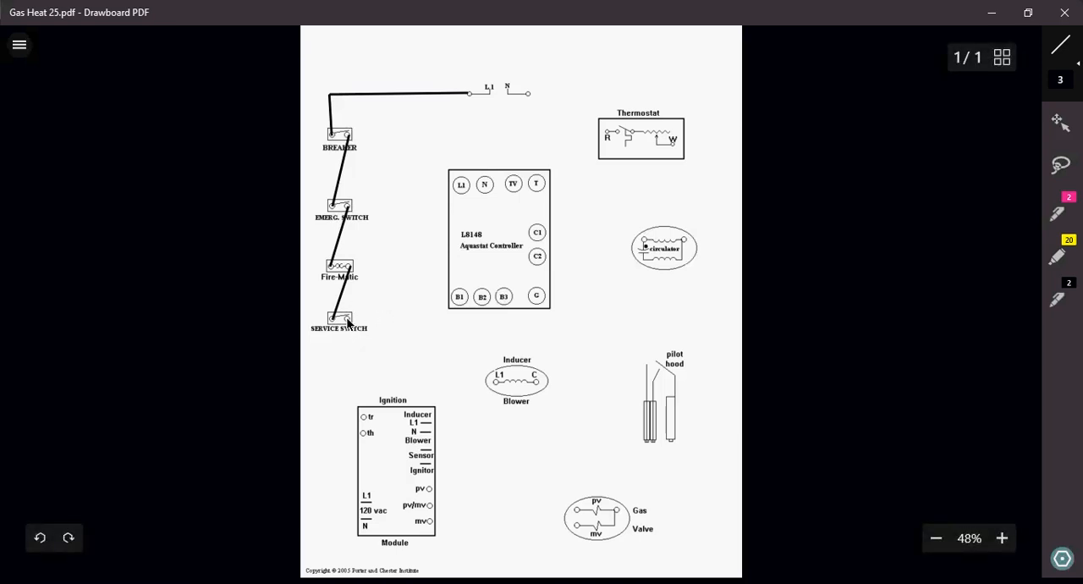
Draw a wire from the service switch to aquastat L1, branching down to ignition module L1
{"action": "left_click_drag", "start_coordinate": [343, 320], "coordinate": [415, 324]}
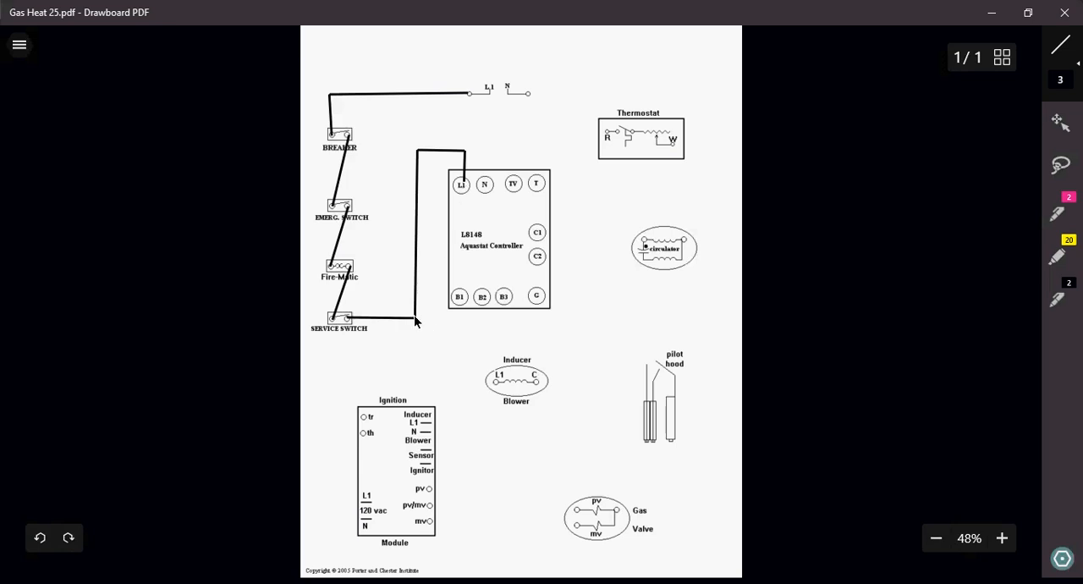
{"action": "left_click_drag", "start_coordinate": [416, 324], "coordinate": [415, 377]}
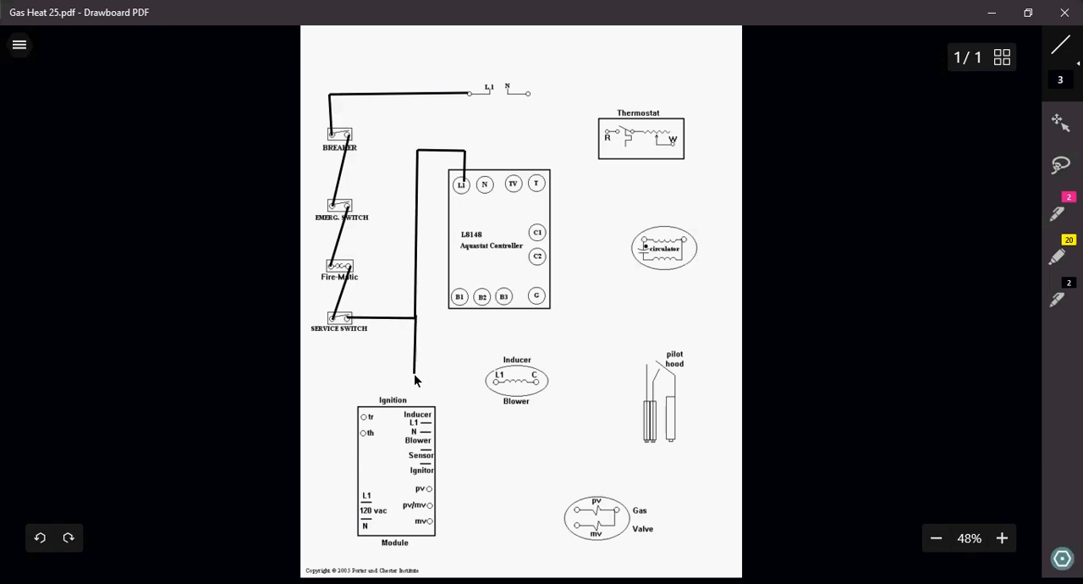
{"action": "left_click_drag", "start_coordinate": [414, 326], "coordinate": [323, 410]}
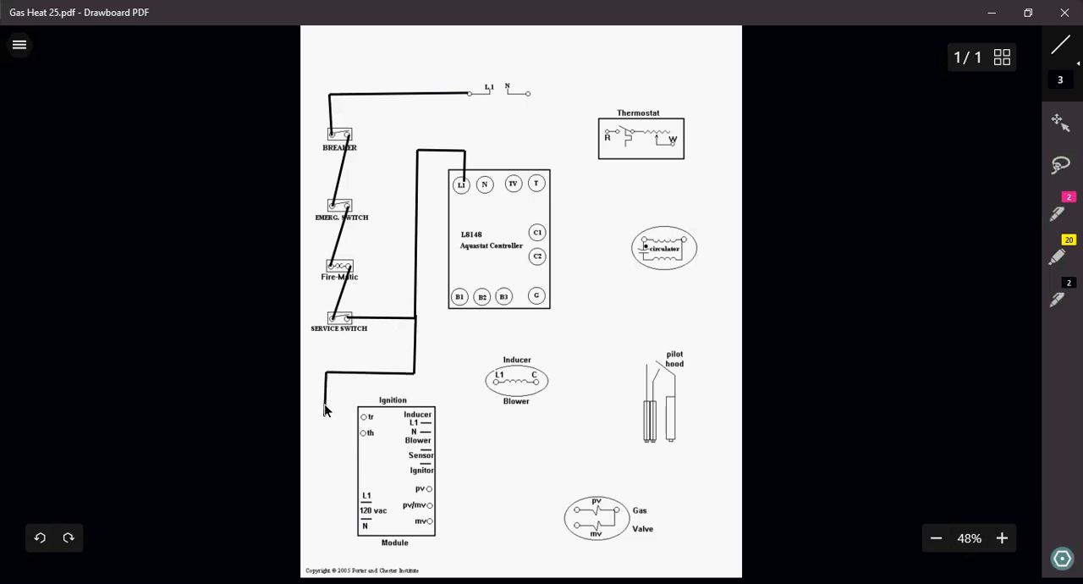
{"action": "left_click_drag", "start_coordinate": [326, 381], "coordinate": [333, 507]}
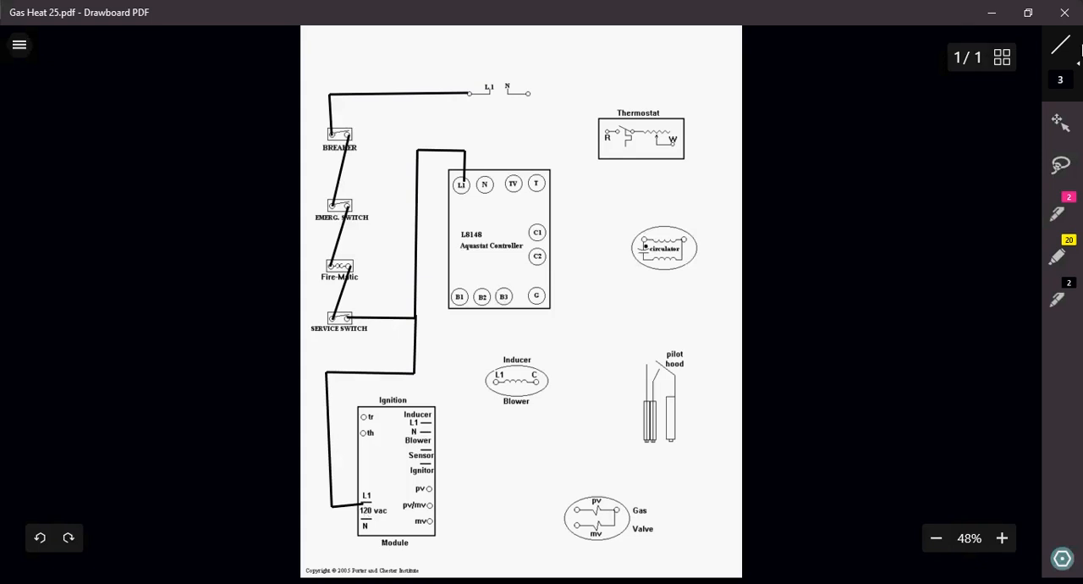
Set the line colour to blue for the neutral wires
{"action": "left_click", "coordinate": [1062, 44]}
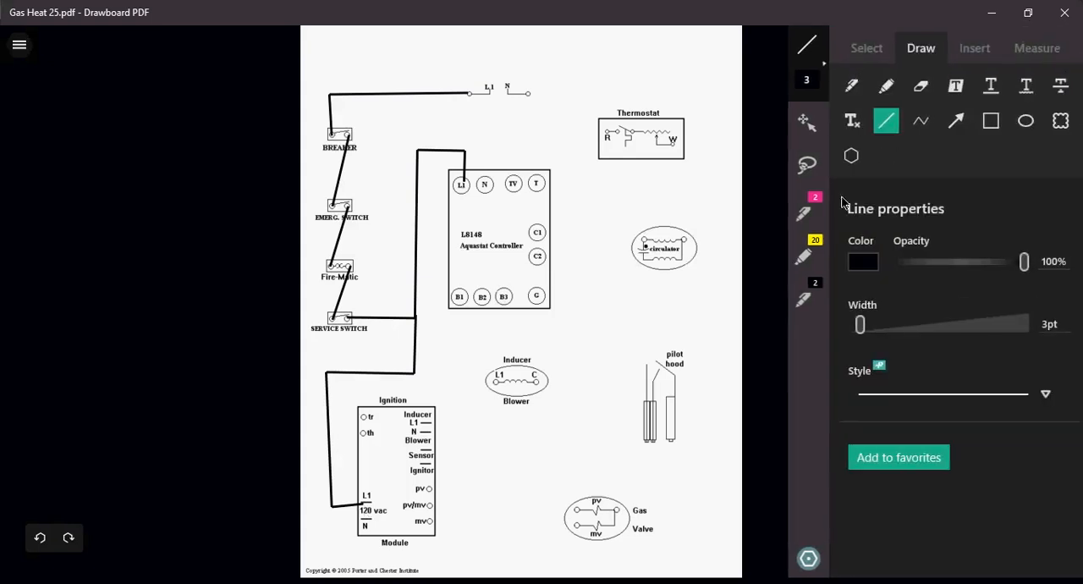
{"action": "left_click", "coordinate": [863, 261]}
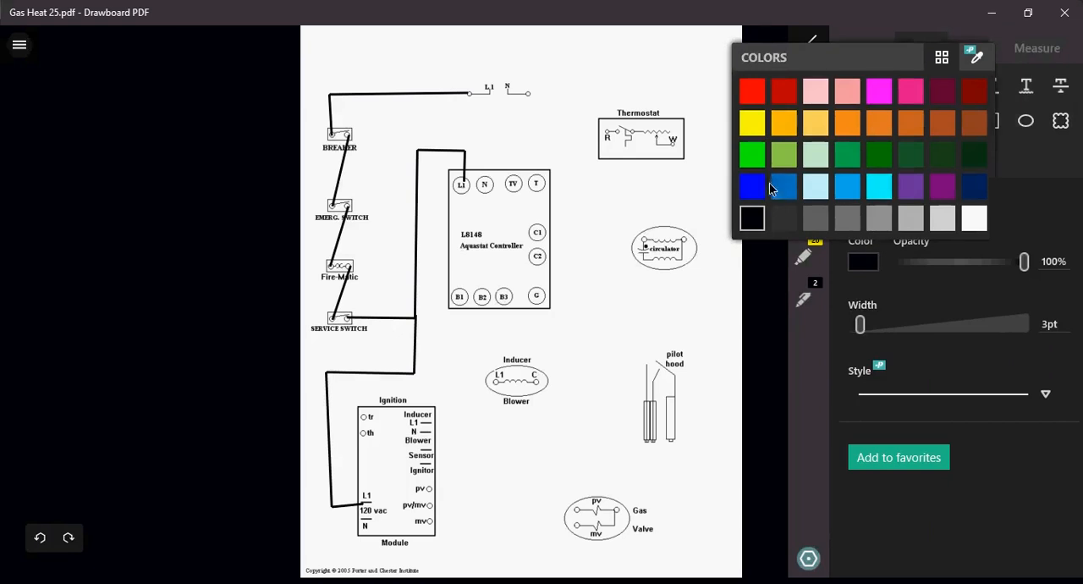
{"action": "left_click", "coordinate": [752, 186]}
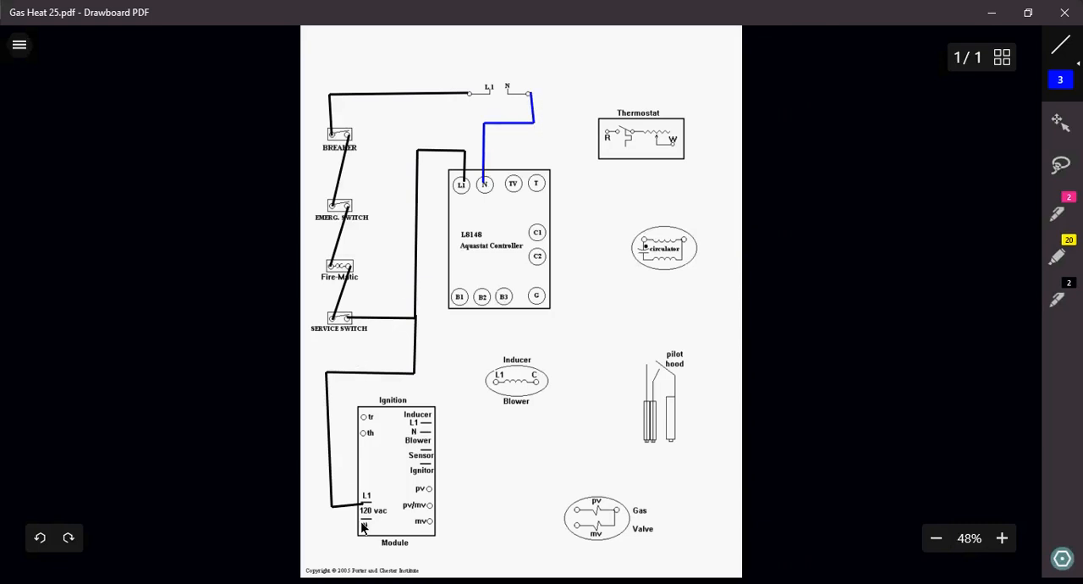
Draw a blue neutral wire from the ignition module's N along the bottom to the N supply
{"action": "left_click_drag", "start_coordinate": [335, 518], "coordinate": [364, 518]}
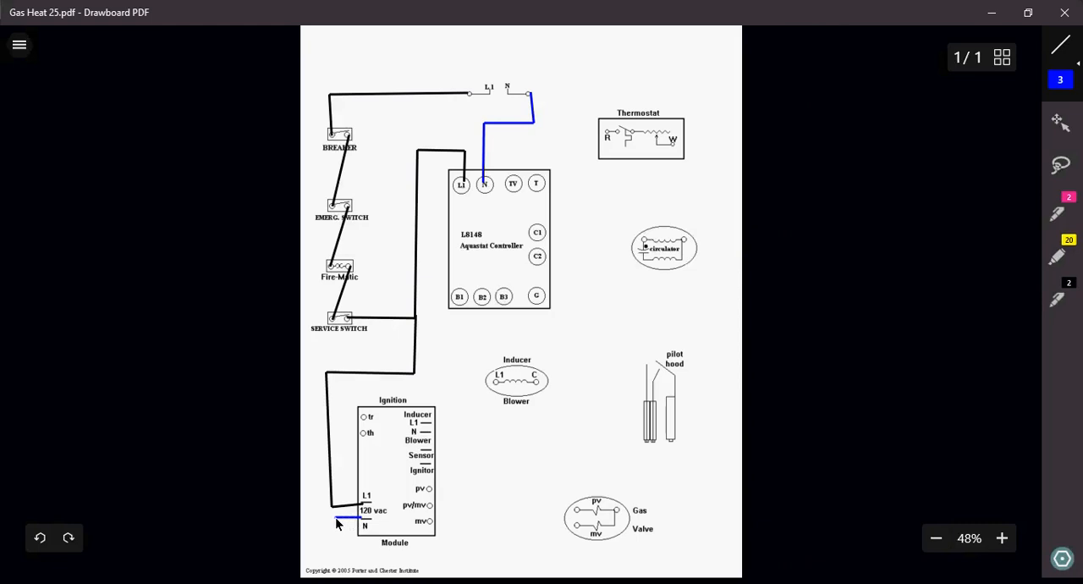
{"action": "left_click_drag", "start_coordinate": [343, 523], "coordinate": [398, 558]}
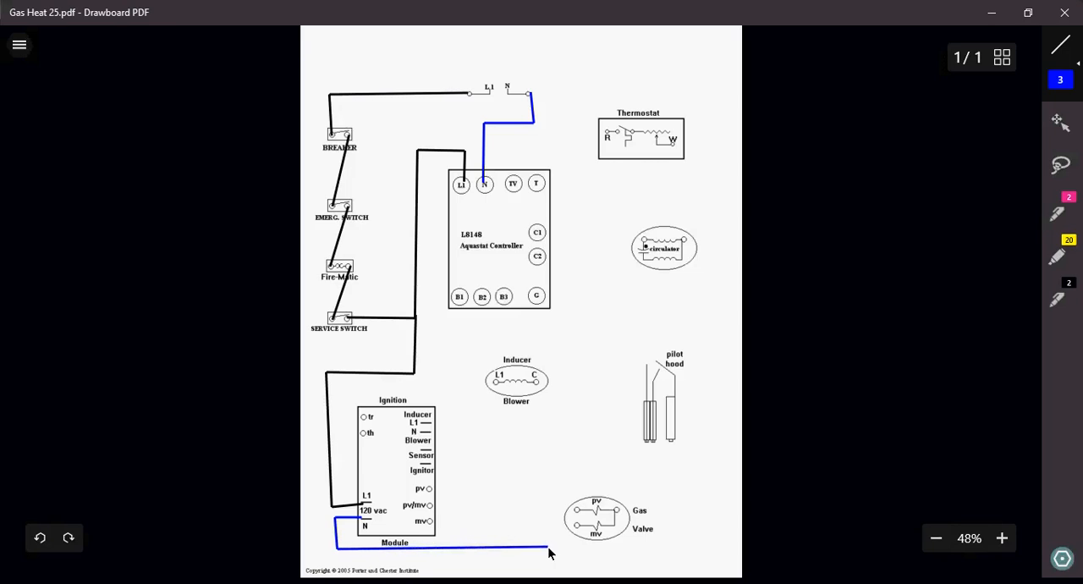
{"action": "left_click_drag", "start_coordinate": [549, 551], "coordinate": [548, 436]}
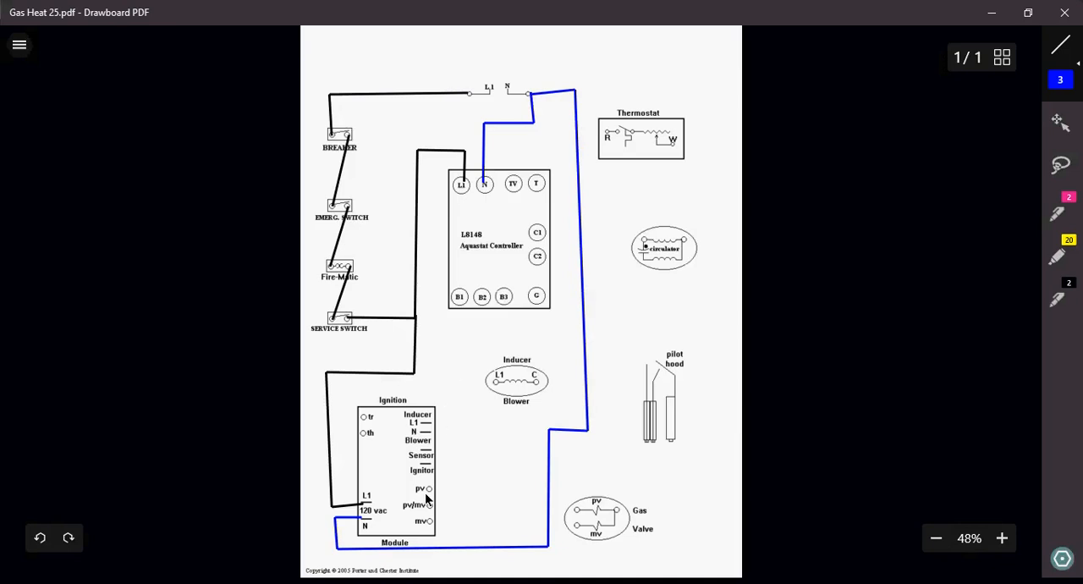
{"action": "mouse_move", "coordinate": [398, 569]}
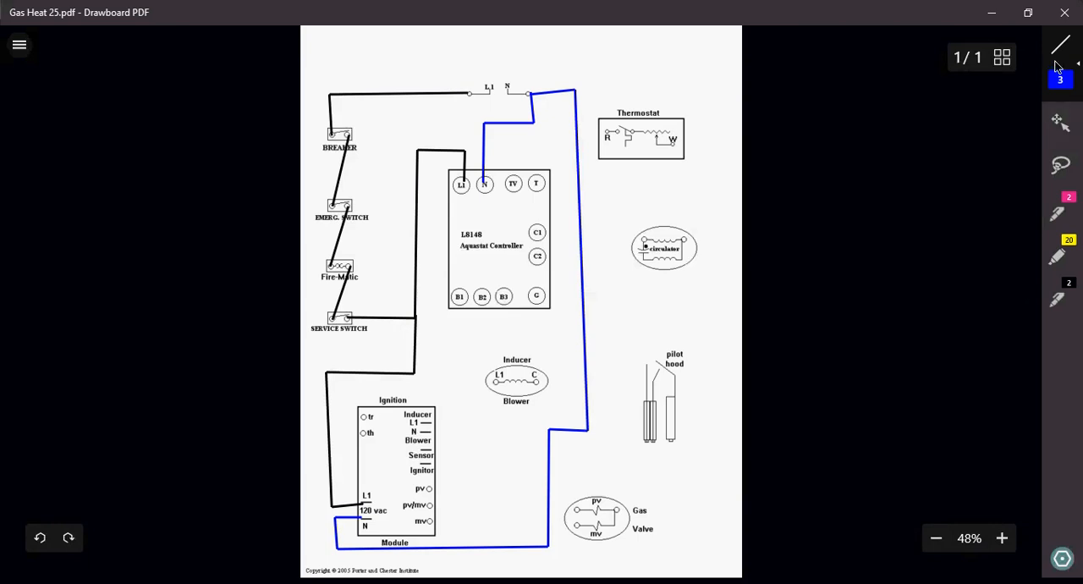
Set the line colour to red and draw a wire to the thermostat's R terminal
{"action": "left_click", "coordinate": [1061, 44]}
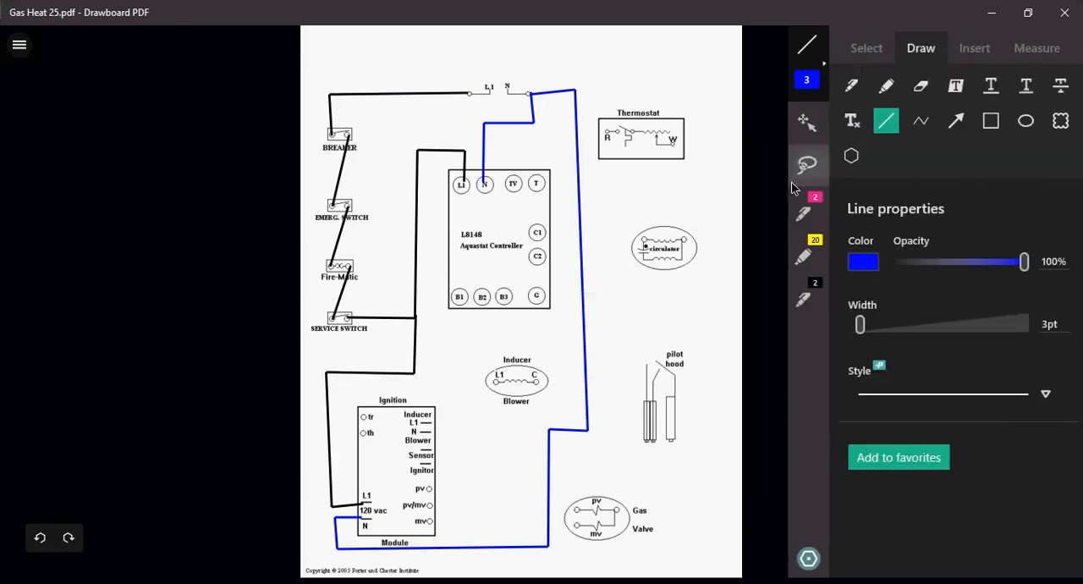
{"action": "left_click", "coordinate": [863, 261]}
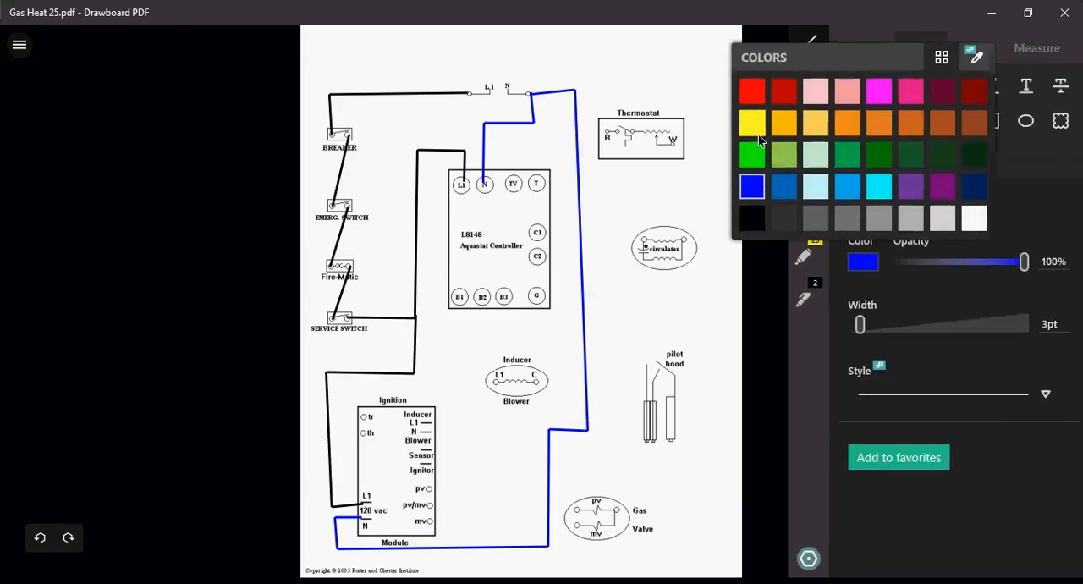
{"action": "left_click", "coordinate": [752, 91]}
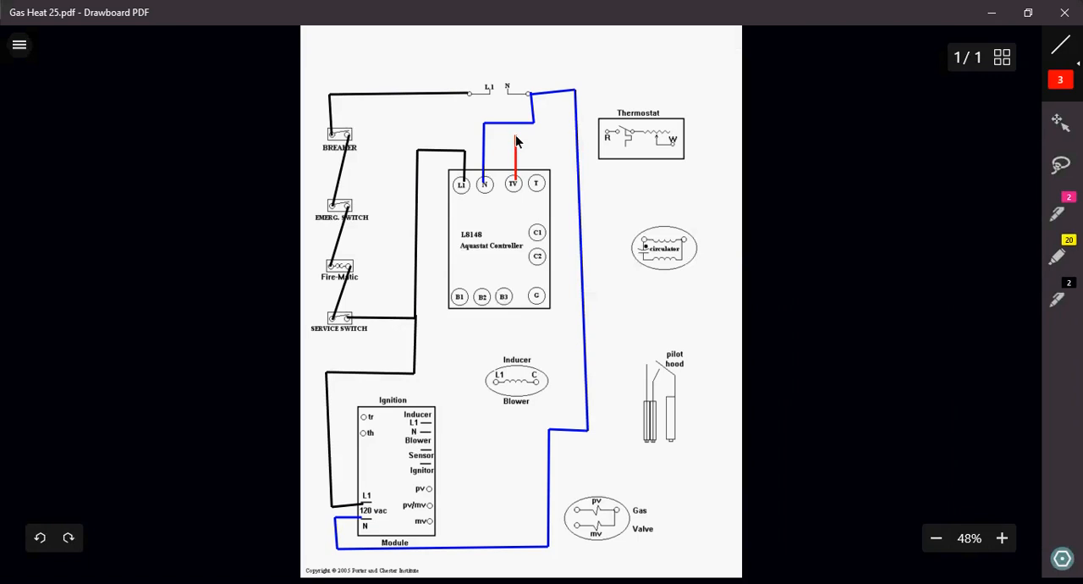
{"action": "left_click_drag", "start_coordinate": [514, 152], "coordinate": [609, 136]}
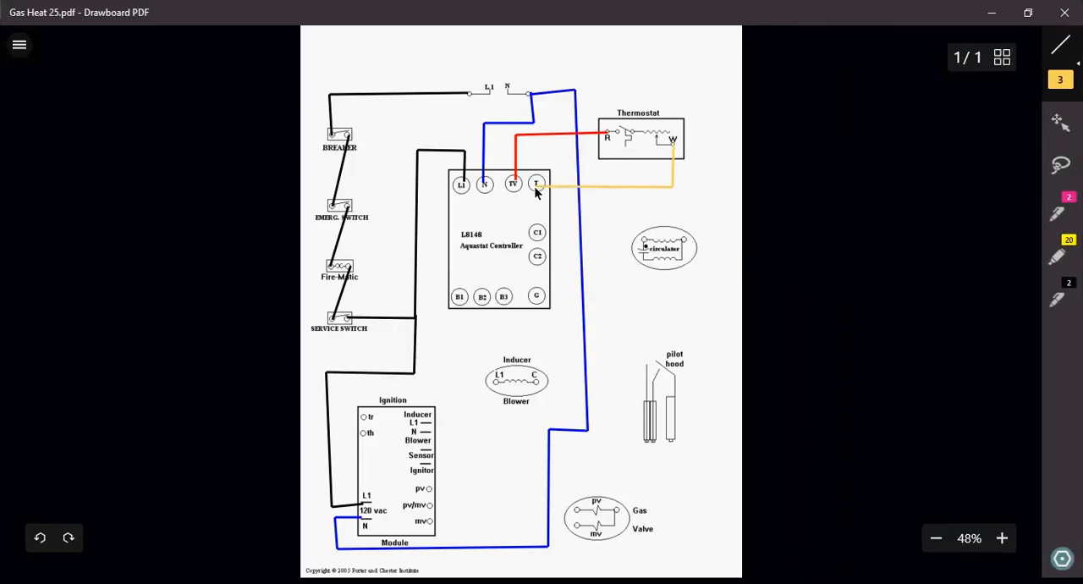
{"action": "mouse_move", "coordinate": [598, 117]}
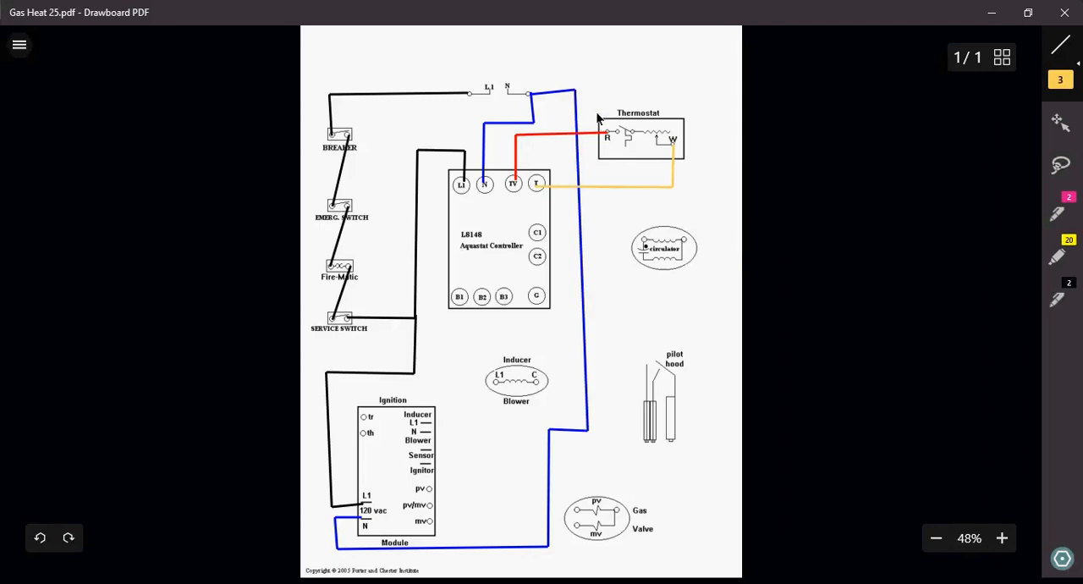
{"action": "mouse_move", "coordinate": [624, 159]}
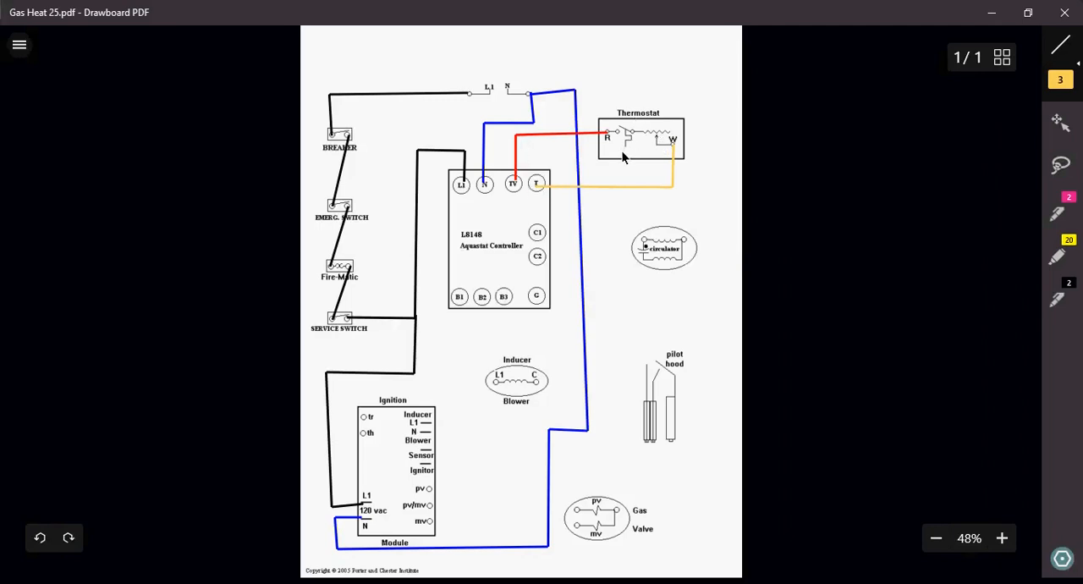
{"action": "mouse_move", "coordinate": [578, 178]}
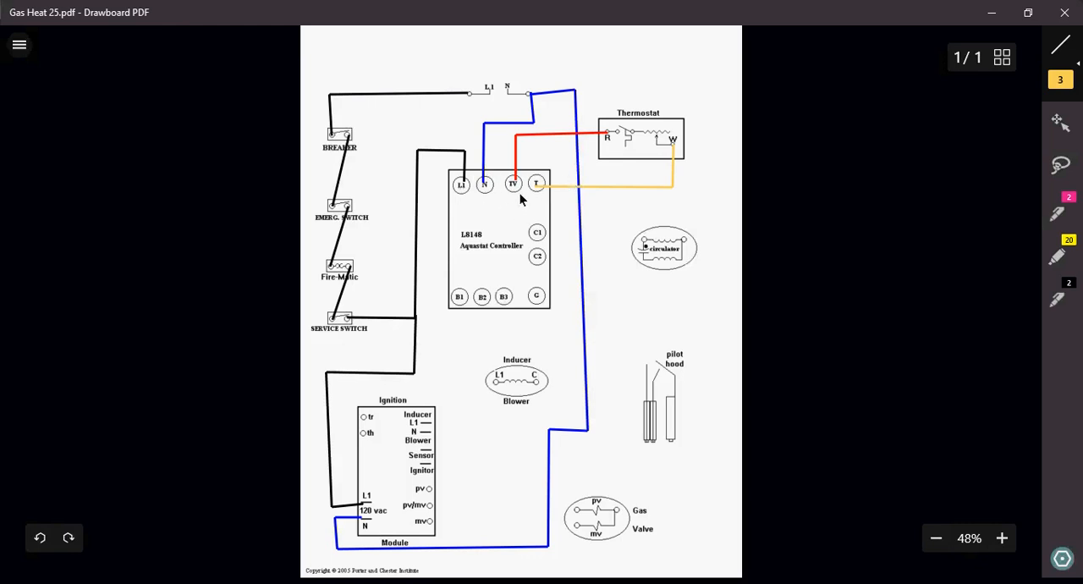
{"action": "mouse_move", "coordinate": [514, 246]}
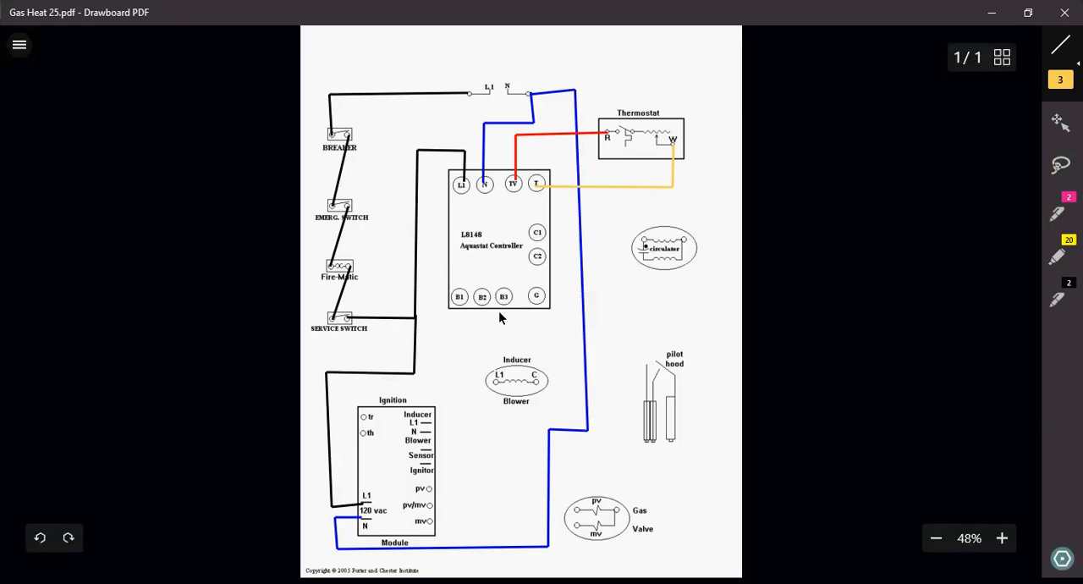
{"action": "mouse_move", "coordinate": [478, 246]}
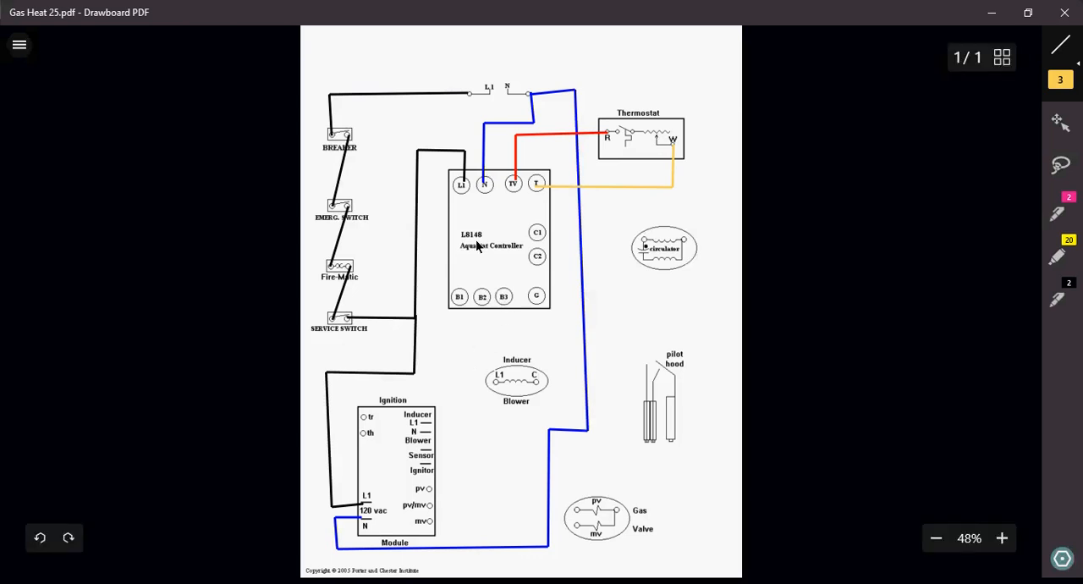
{"action": "mouse_move", "coordinate": [478, 275]}
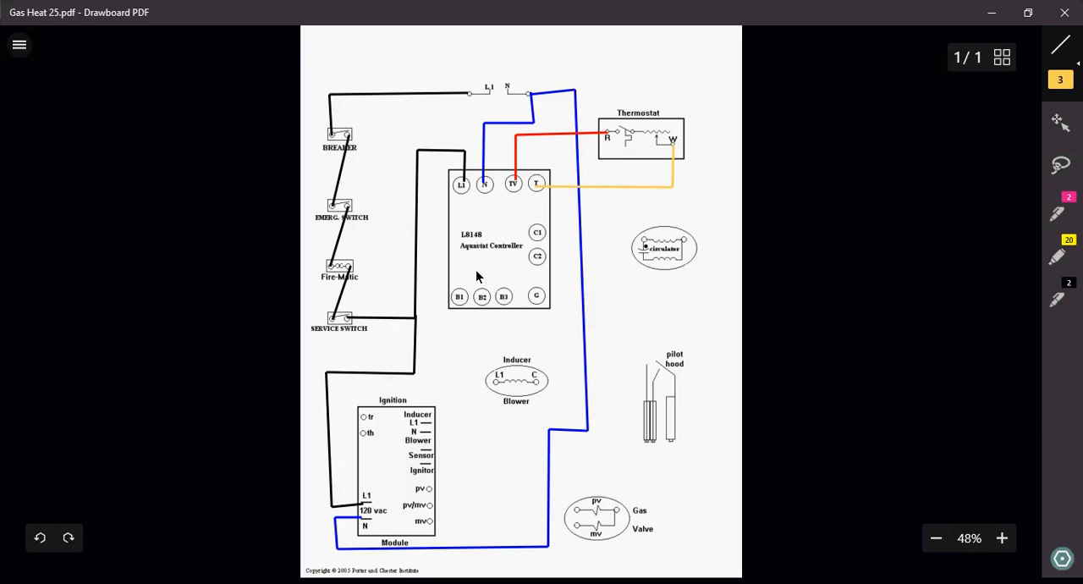
{"action": "mouse_move", "coordinate": [468, 313]}
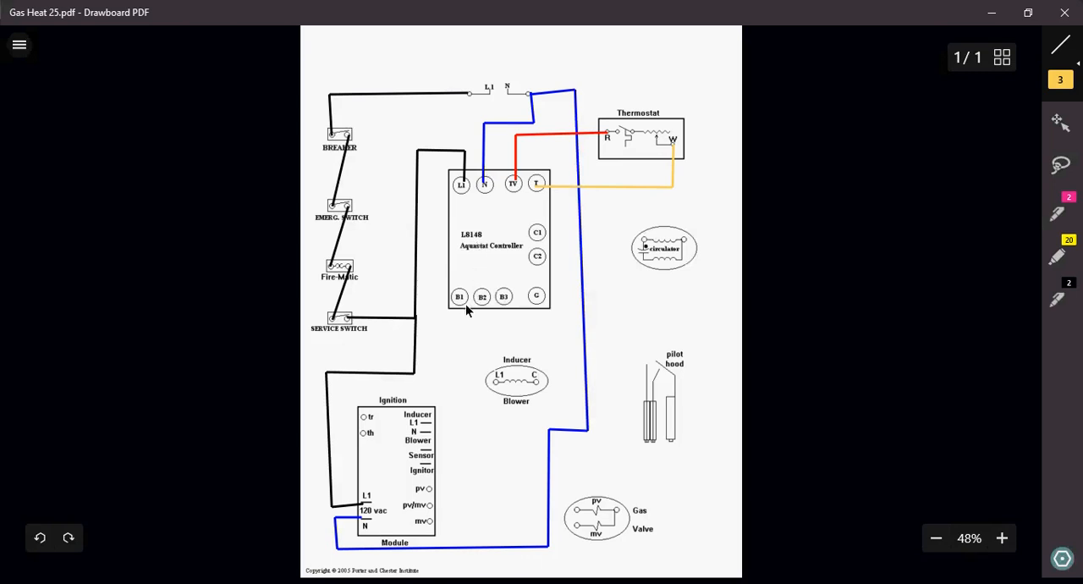
{"action": "mouse_move", "coordinate": [513, 313]}
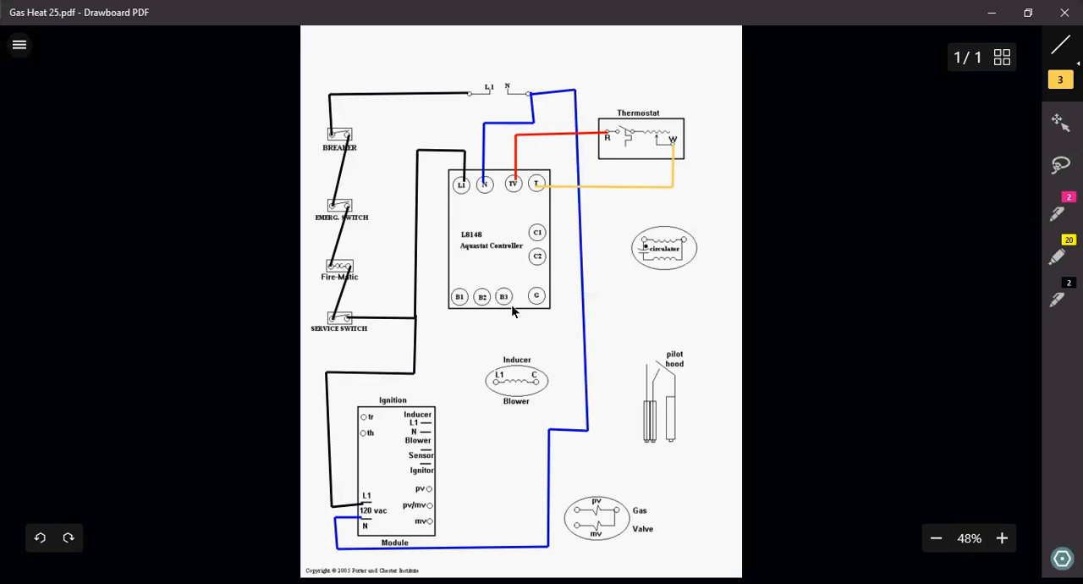
{"action": "mouse_move", "coordinate": [484, 311]}
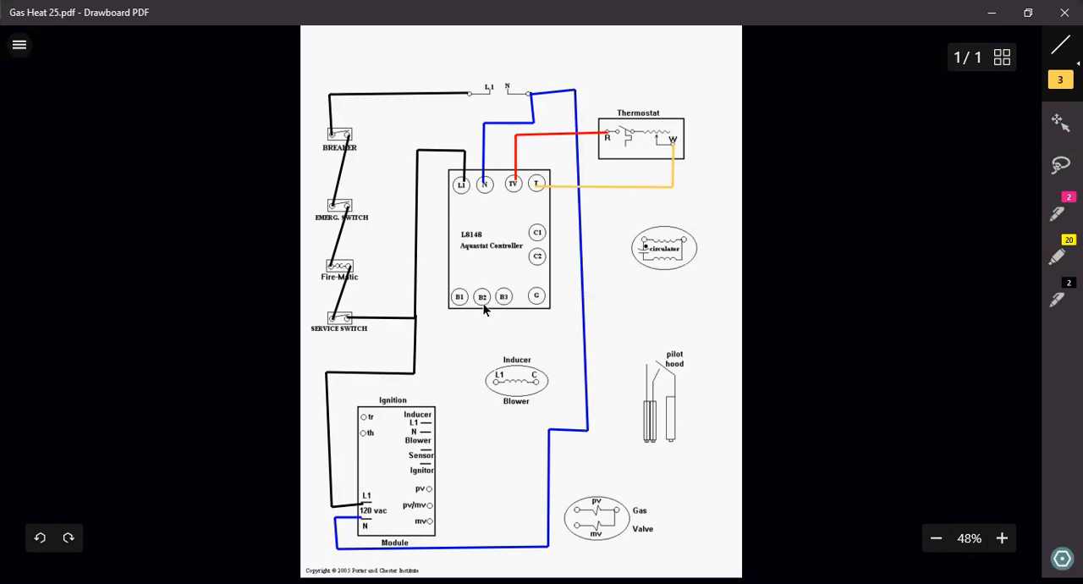
{"action": "mouse_move", "coordinate": [476, 311]}
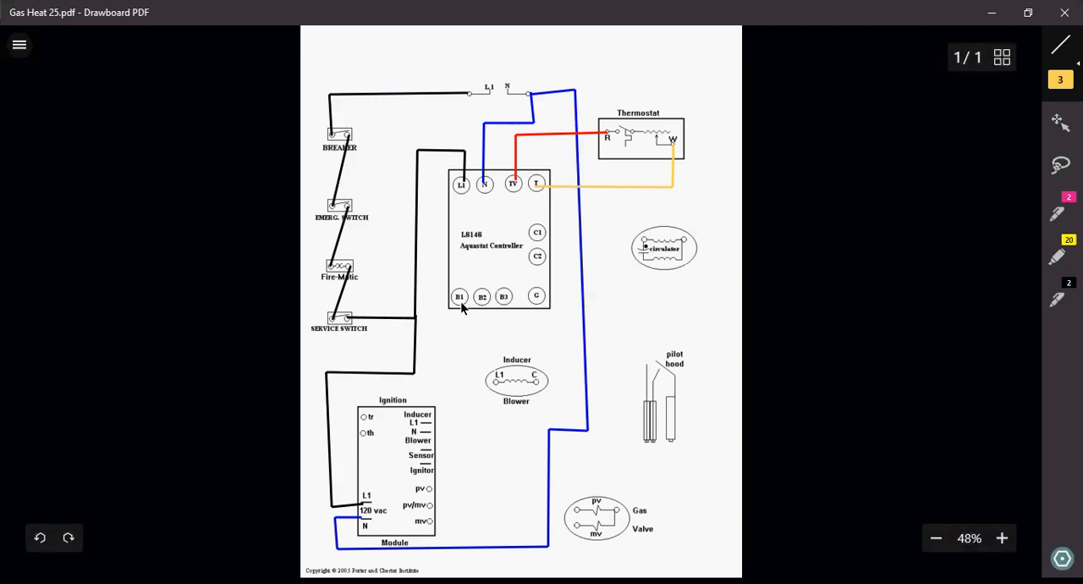
{"action": "mouse_move", "coordinate": [522, 313]}
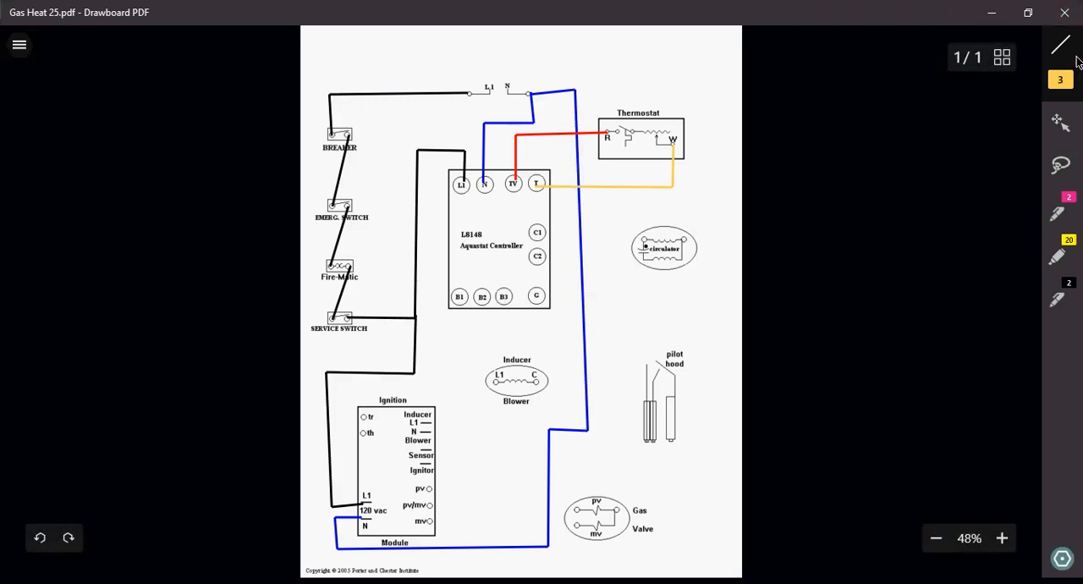
Switch the line colour to red and draw a wire from B1 down toward the ignition module
{"action": "left_click", "coordinate": [1061, 45]}
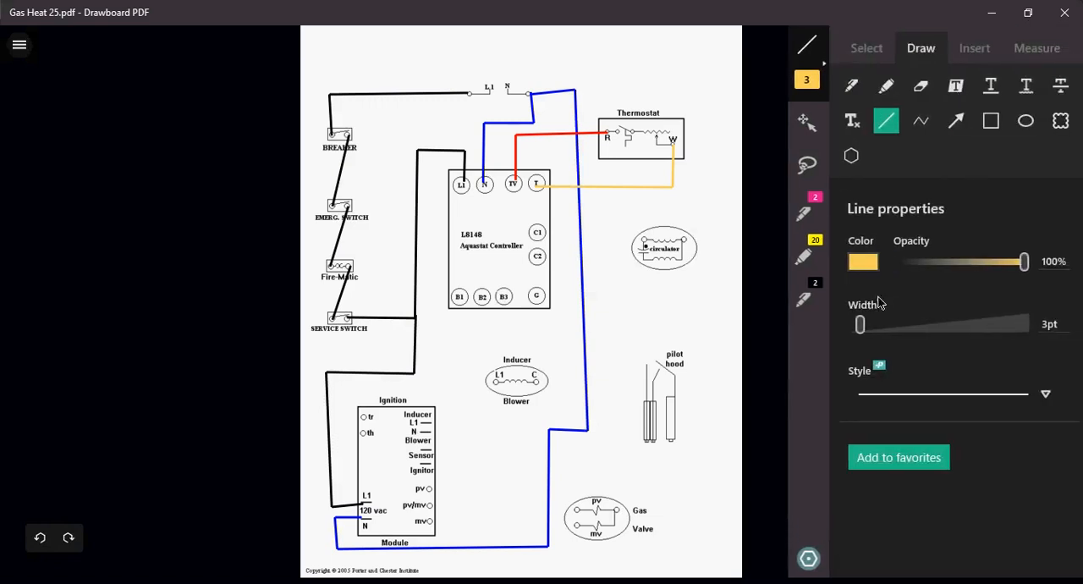
{"action": "left_click", "coordinate": [863, 261]}
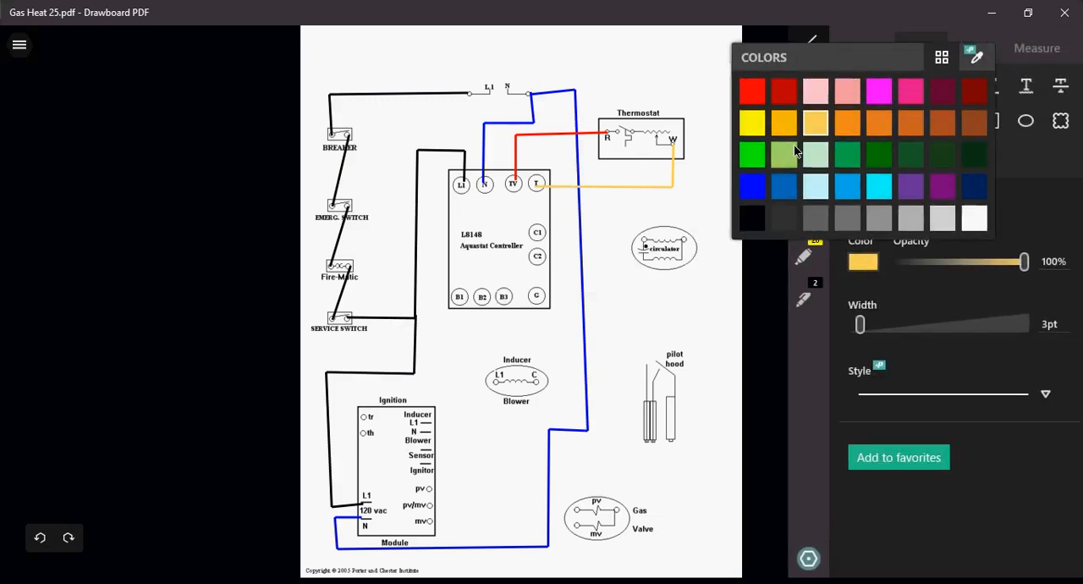
{"action": "left_click", "coordinate": [752, 91]}
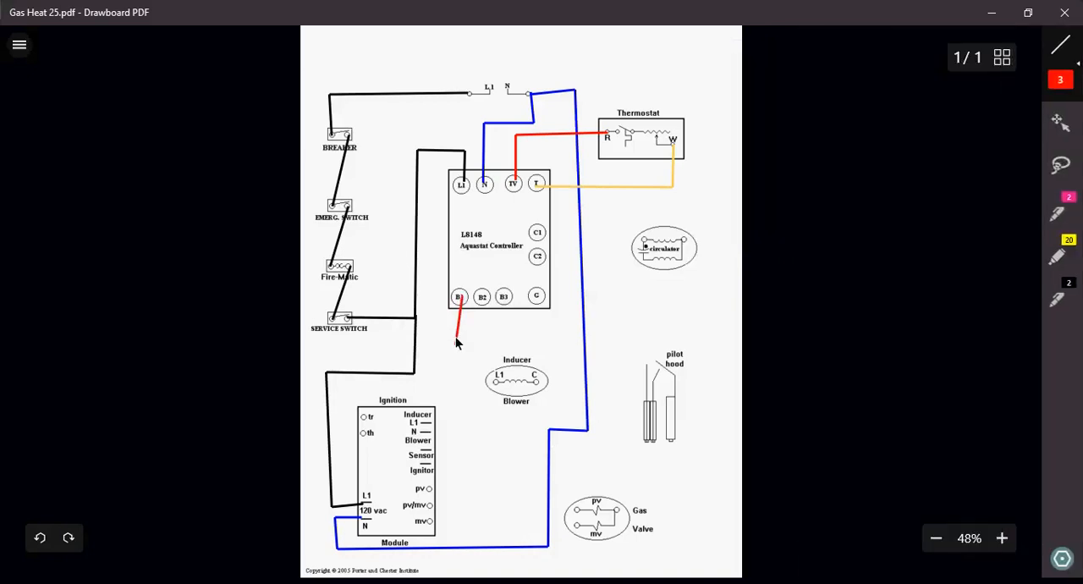
{"action": "left_click_drag", "start_coordinate": [459, 309], "coordinate": [429, 392]}
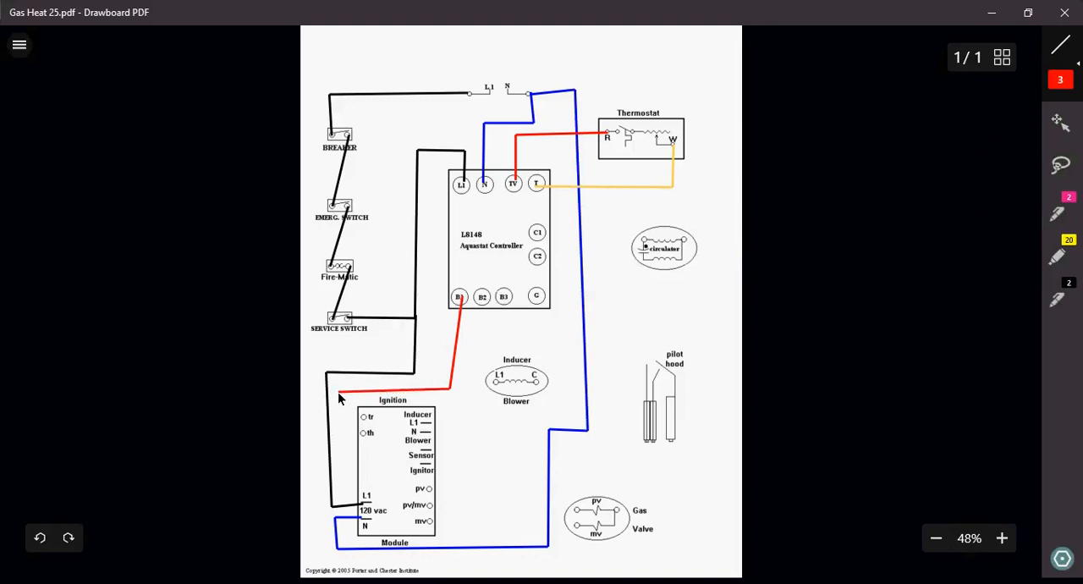
{"action": "left_click_drag", "start_coordinate": [342, 398], "coordinate": [339, 440]}
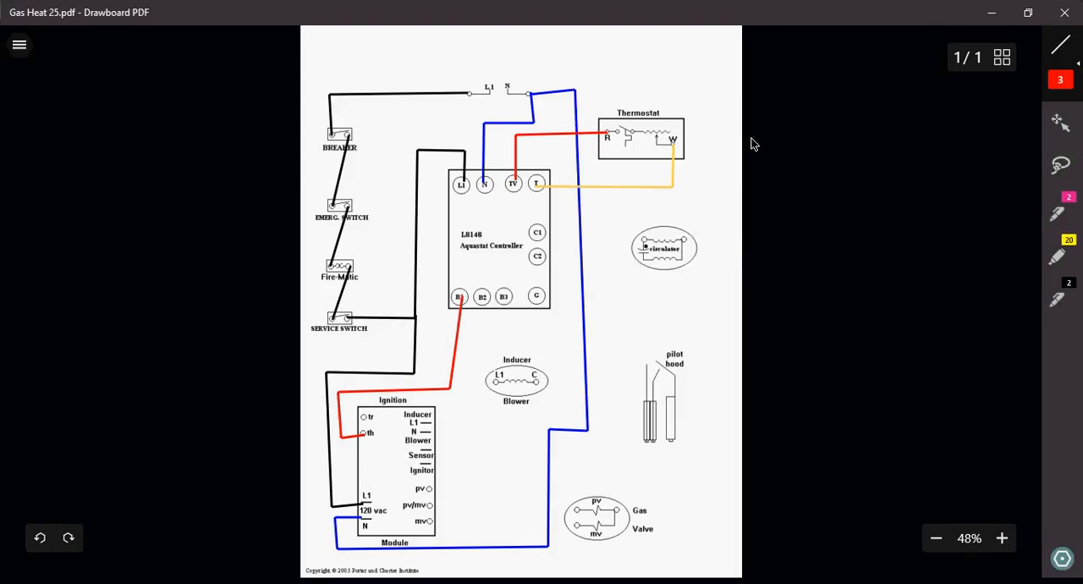
Set the line colour to dark red and draw a wire from B3 to tr
{"action": "left_click", "coordinate": [1059, 48]}
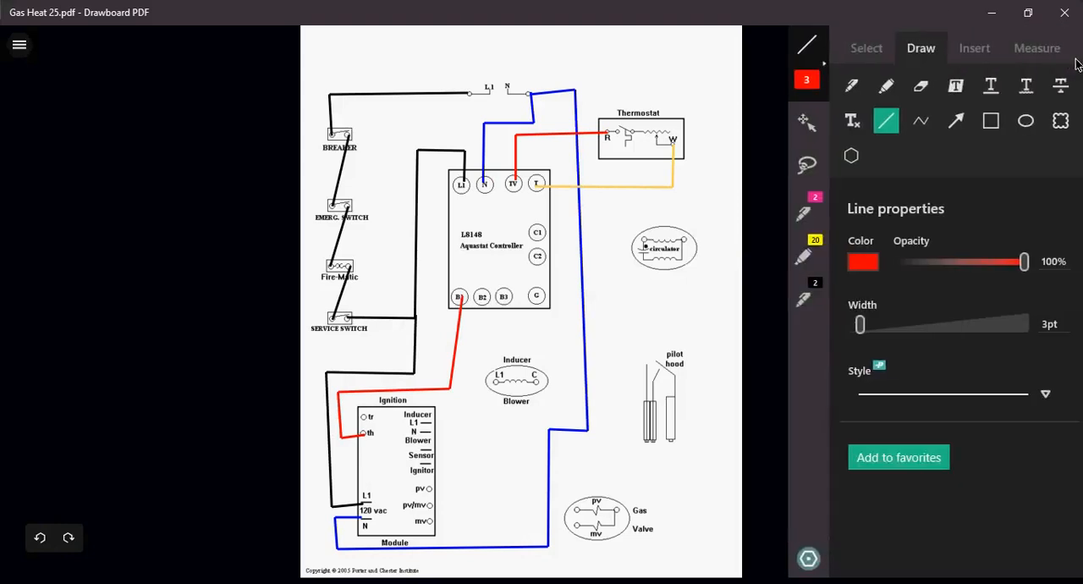
{"action": "left_click", "coordinate": [863, 261]}
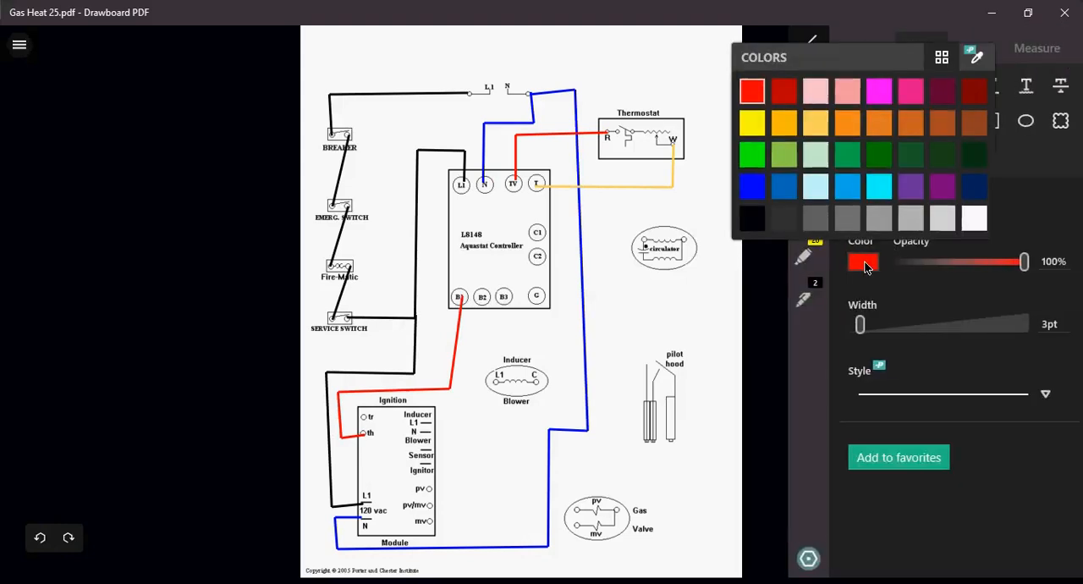
{"action": "left_click", "coordinate": [942, 90]}
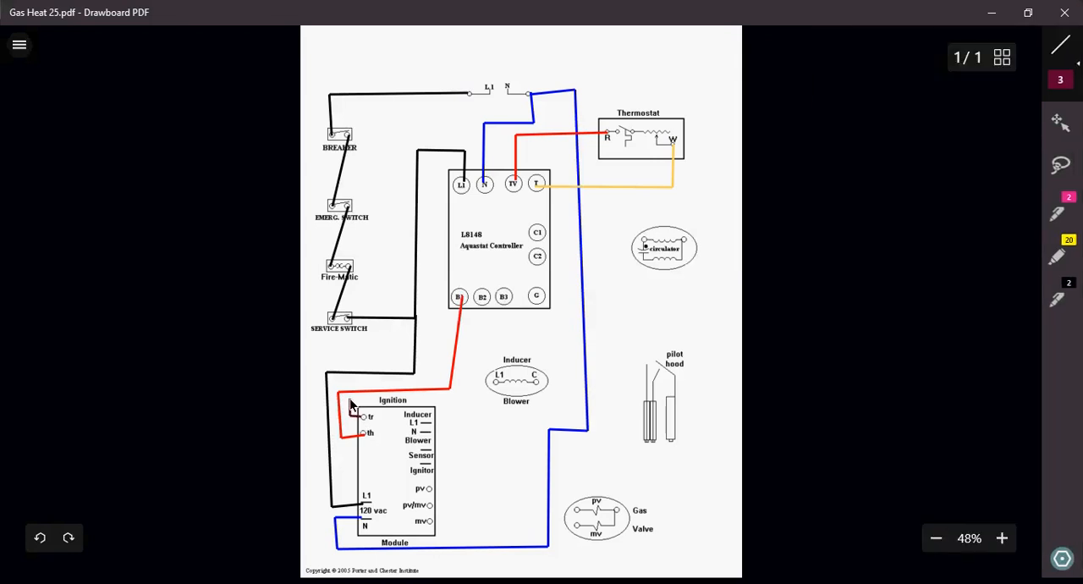
{"action": "left_click_drag", "start_coordinate": [354, 399], "coordinate": [470, 402]}
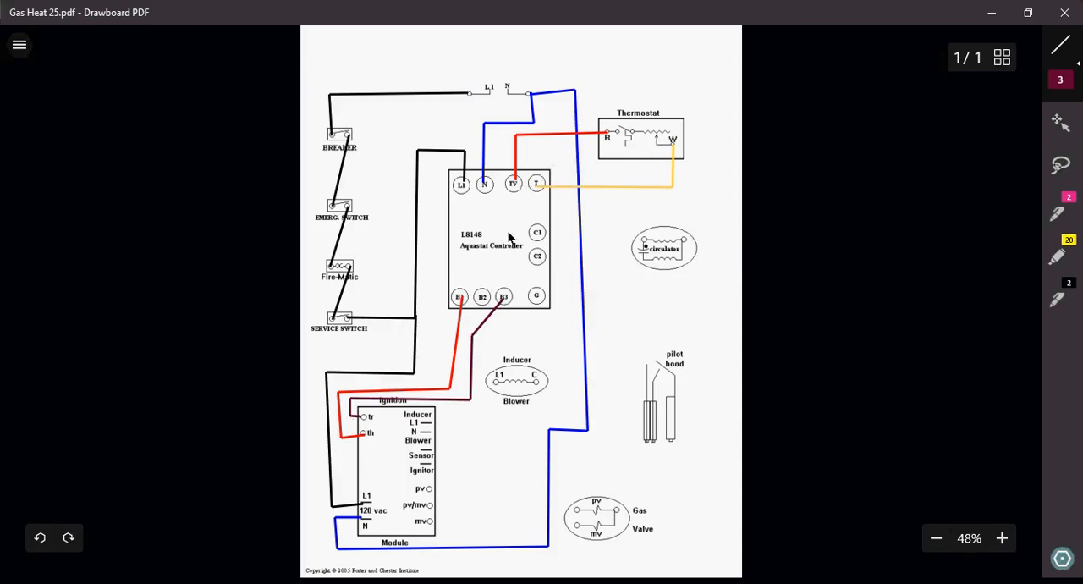
{"action": "mouse_move", "coordinate": [644, 64]}
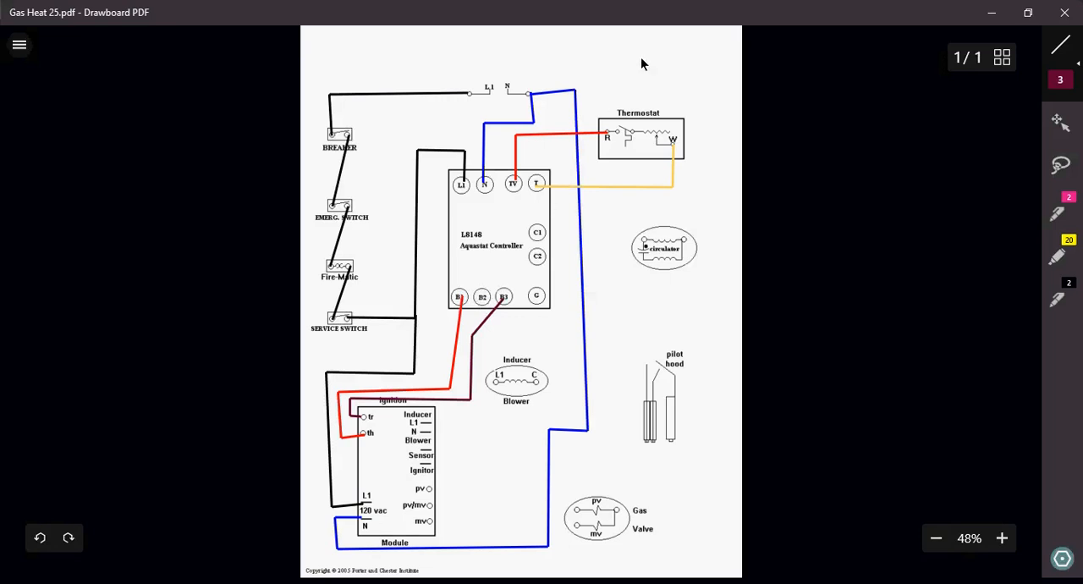
{"action": "mouse_move", "coordinate": [631, 139]}
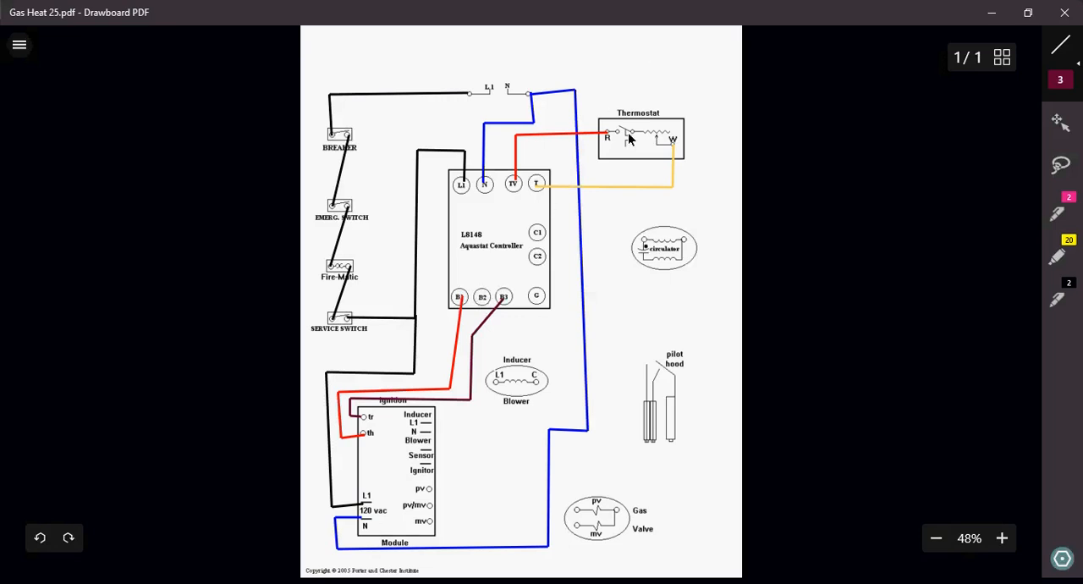
{"action": "mouse_move", "coordinate": [360, 432]}
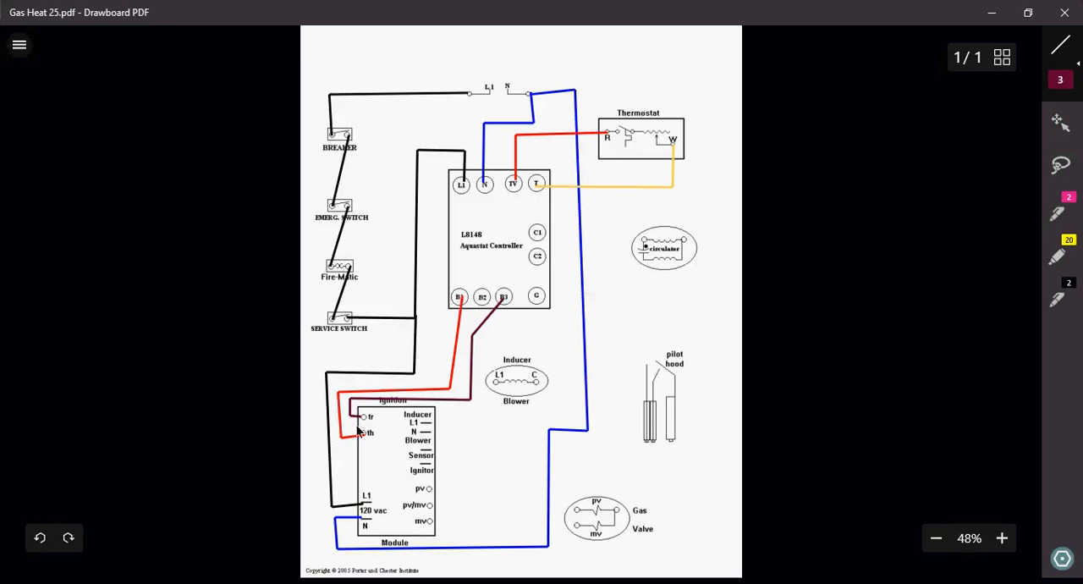
{"action": "mouse_move", "coordinate": [400, 429]}
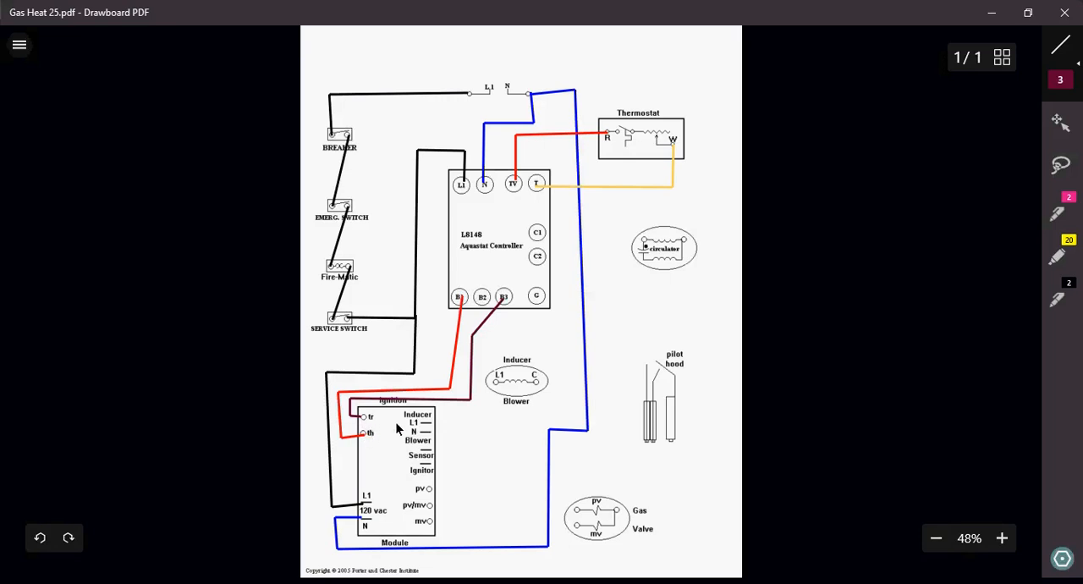
{"action": "mouse_move", "coordinate": [433, 438]}
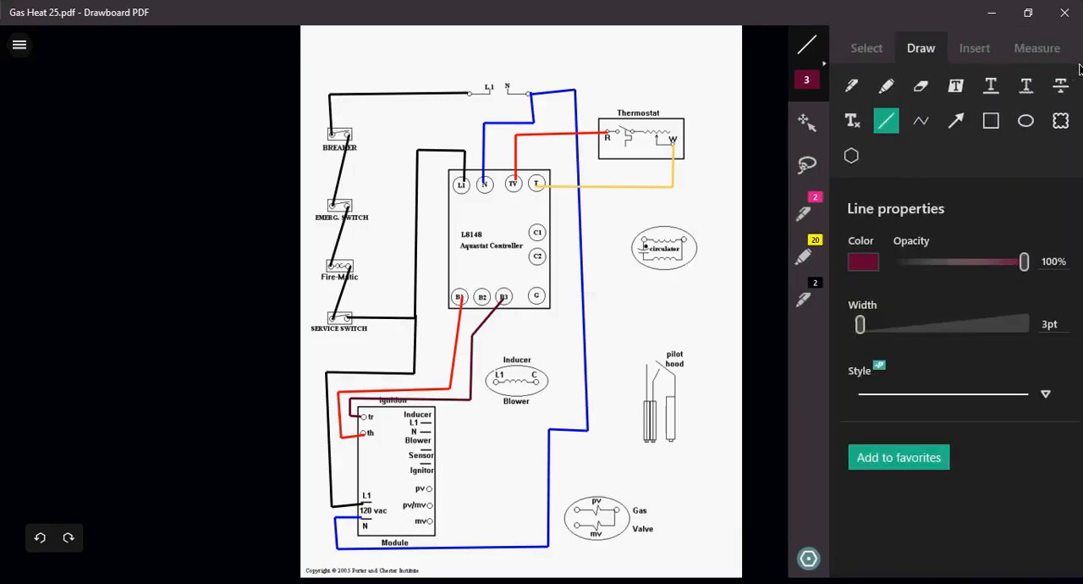
{"action": "mouse_move", "coordinate": [428, 431]}
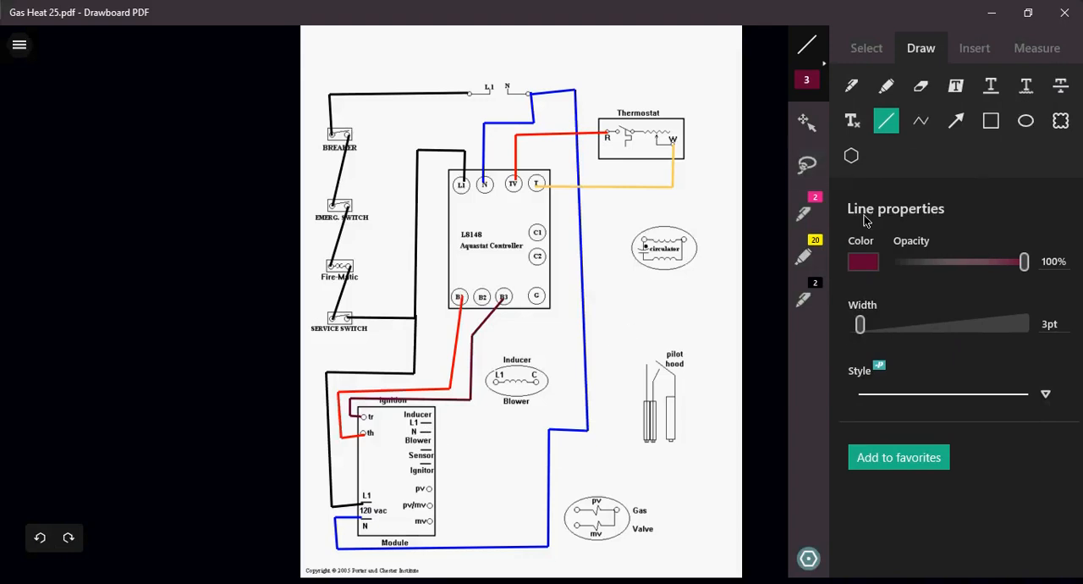
Switch the line colour back to black for the inducer wires
{"action": "left_click", "coordinate": [863, 261]}
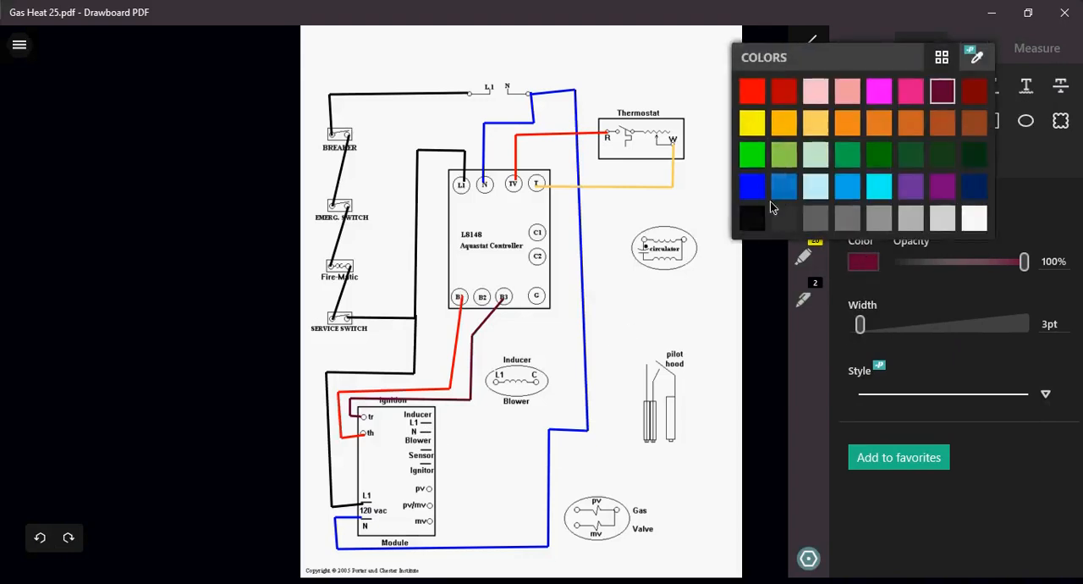
{"action": "left_click", "coordinate": [752, 217]}
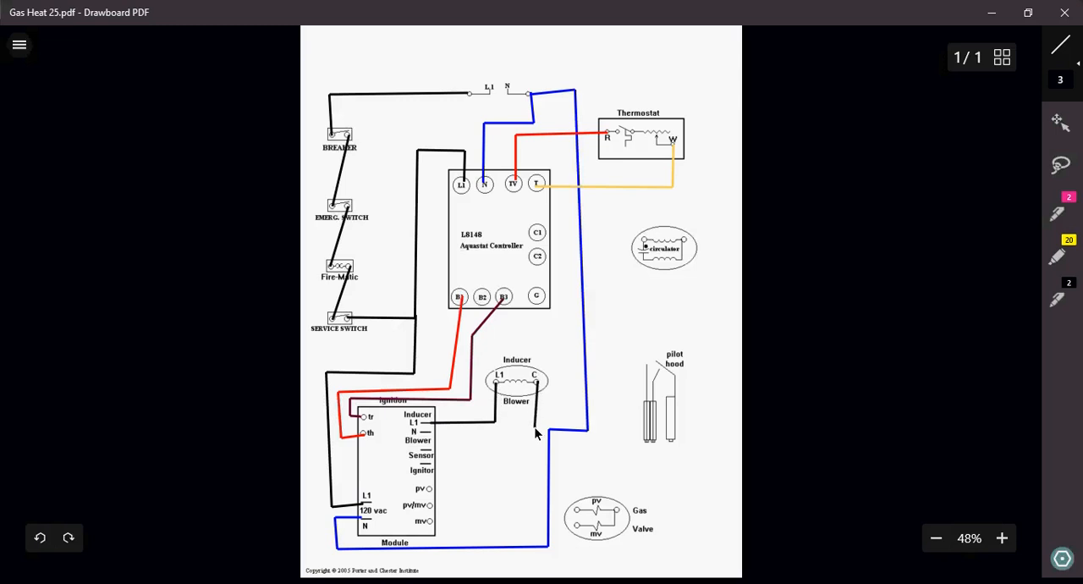
{"action": "mouse_move", "coordinate": [429, 440]}
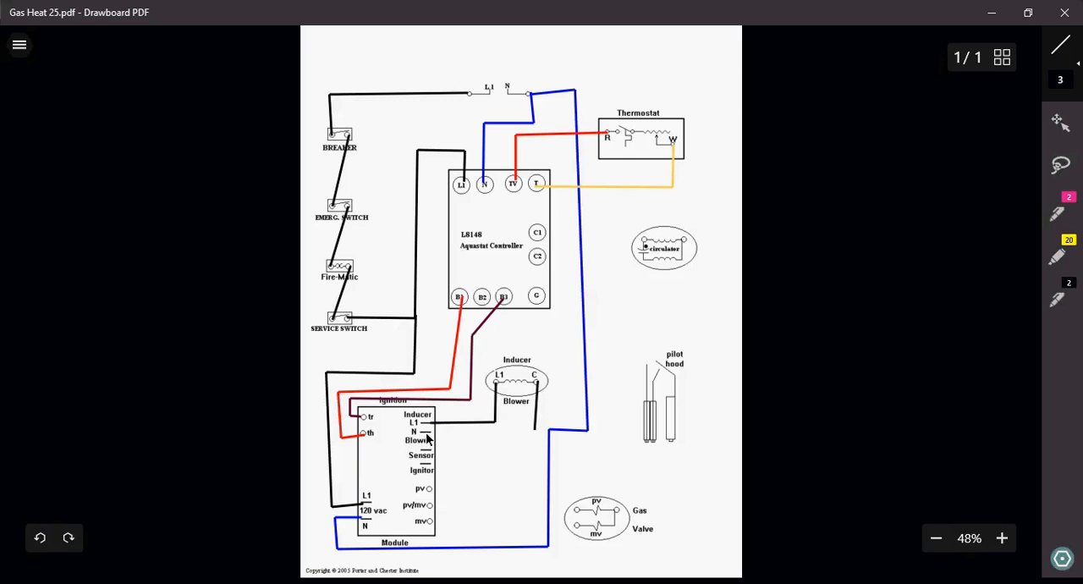
{"action": "mouse_move", "coordinate": [541, 438]}
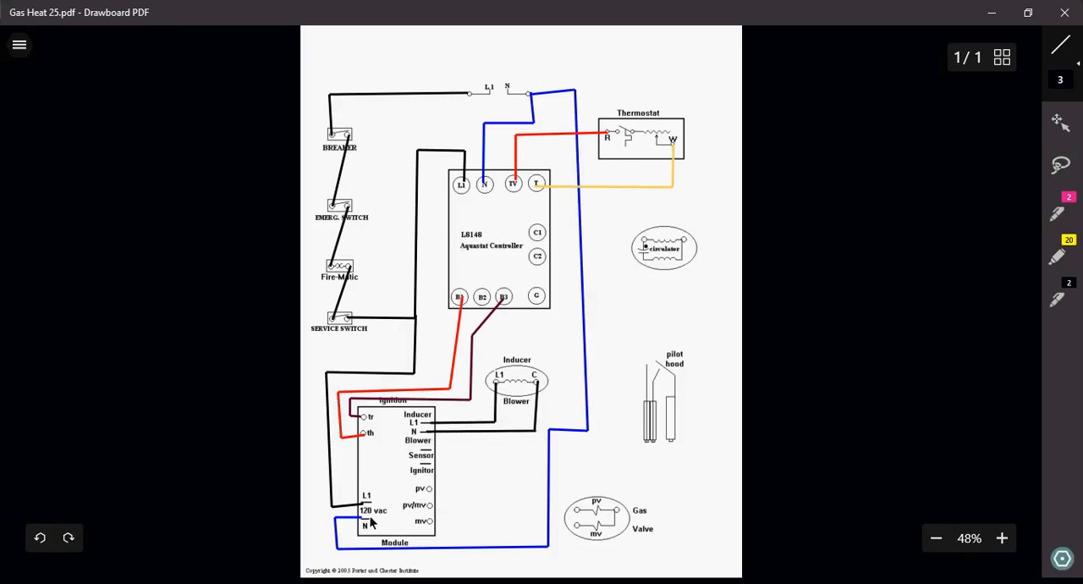
{"action": "mouse_move", "coordinate": [369, 519]}
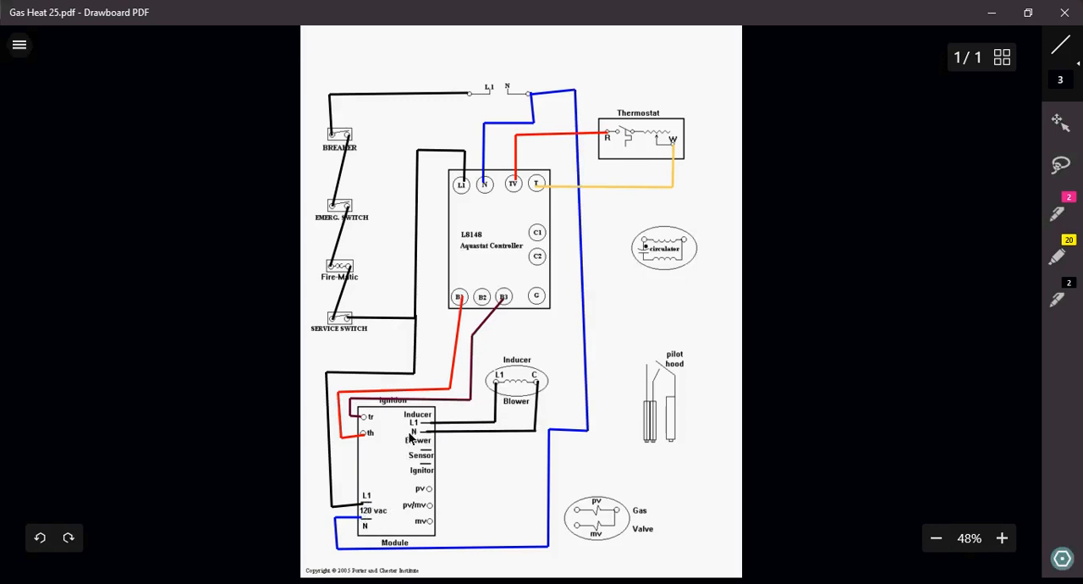
{"action": "mouse_move", "coordinate": [425, 432]}
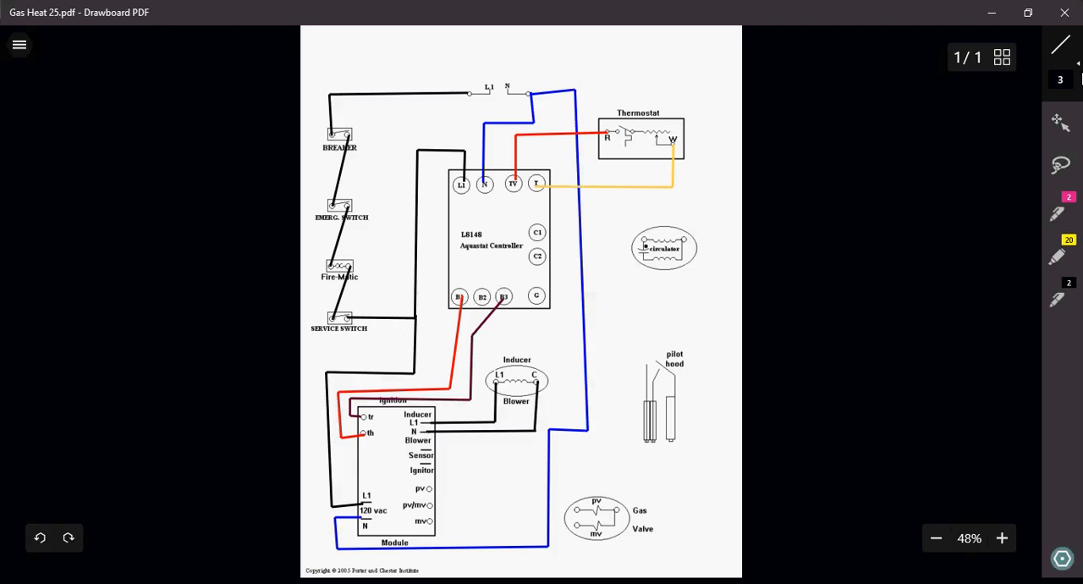
{"action": "mouse_move", "coordinate": [1069, 68]}
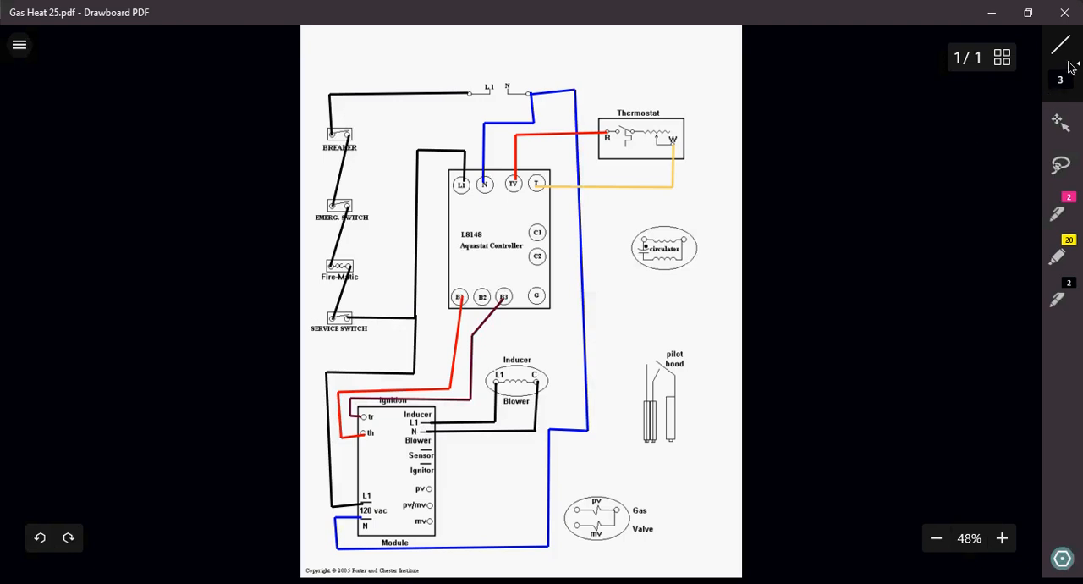
Set the line colour to pink and draw a wire from Ignitor to the pilot hood
{"action": "left_click", "coordinate": [1061, 44]}
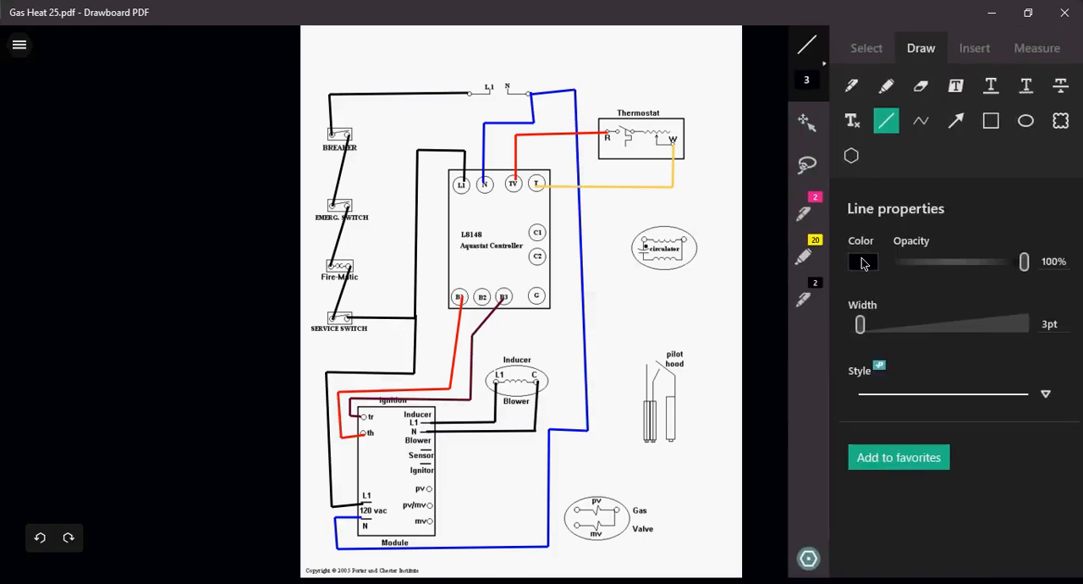
{"action": "left_click", "coordinate": [863, 262]}
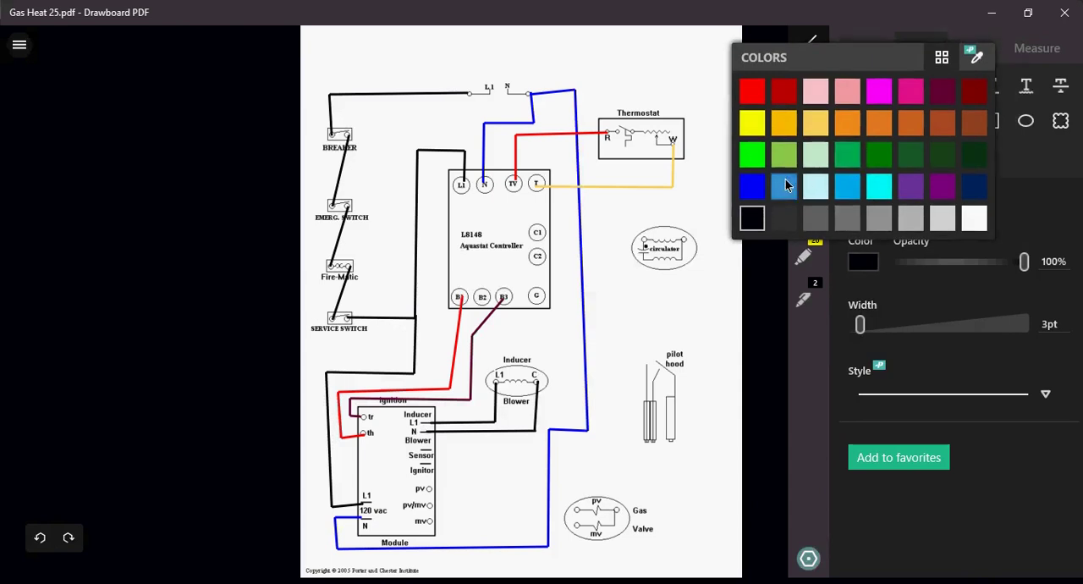
{"action": "left_click", "coordinate": [908, 91]}
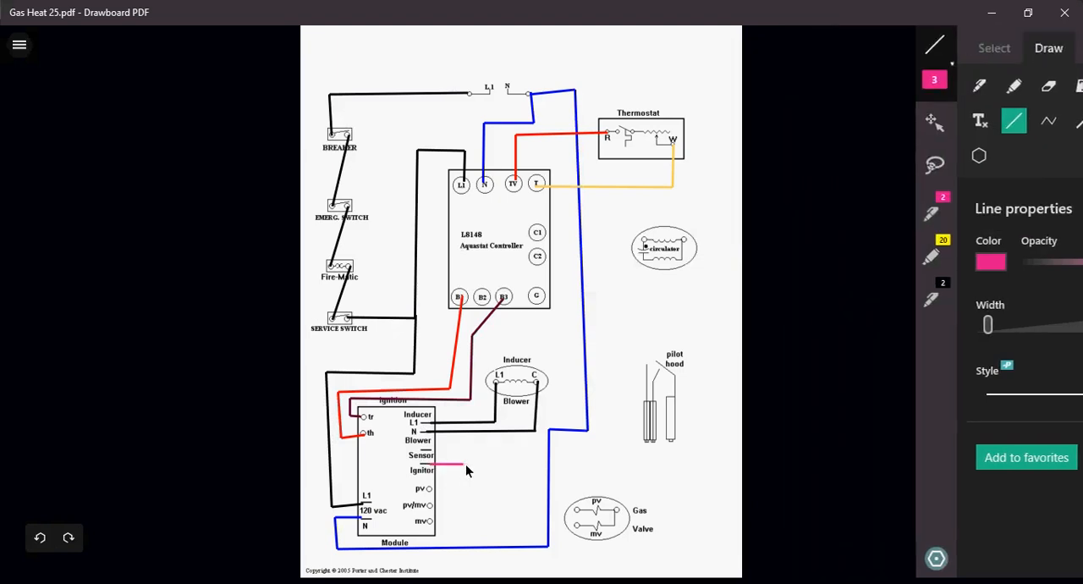
{"action": "left_click_drag", "start_coordinate": [441, 465], "coordinate": [651, 462]}
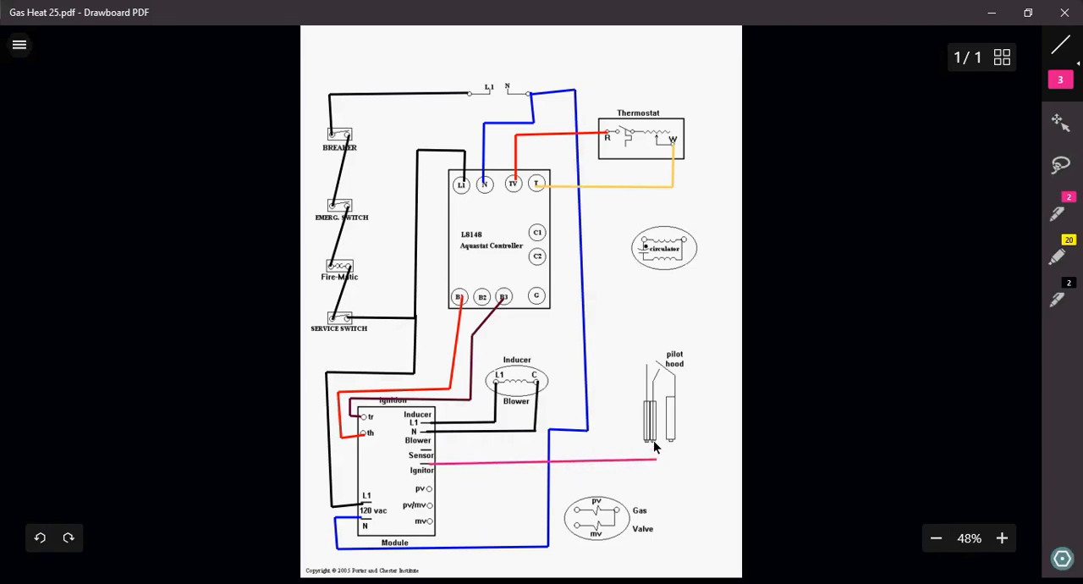
{"action": "mouse_move", "coordinate": [812, 225]}
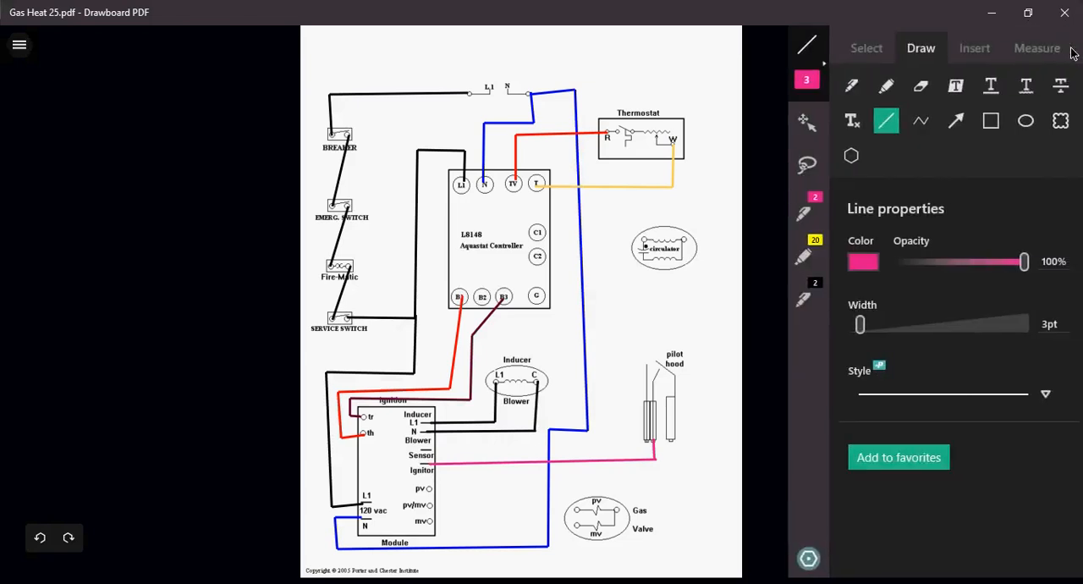
Choose dark red from the Colors palette for the sensor wire
{"action": "left_click", "coordinate": [862, 262]}
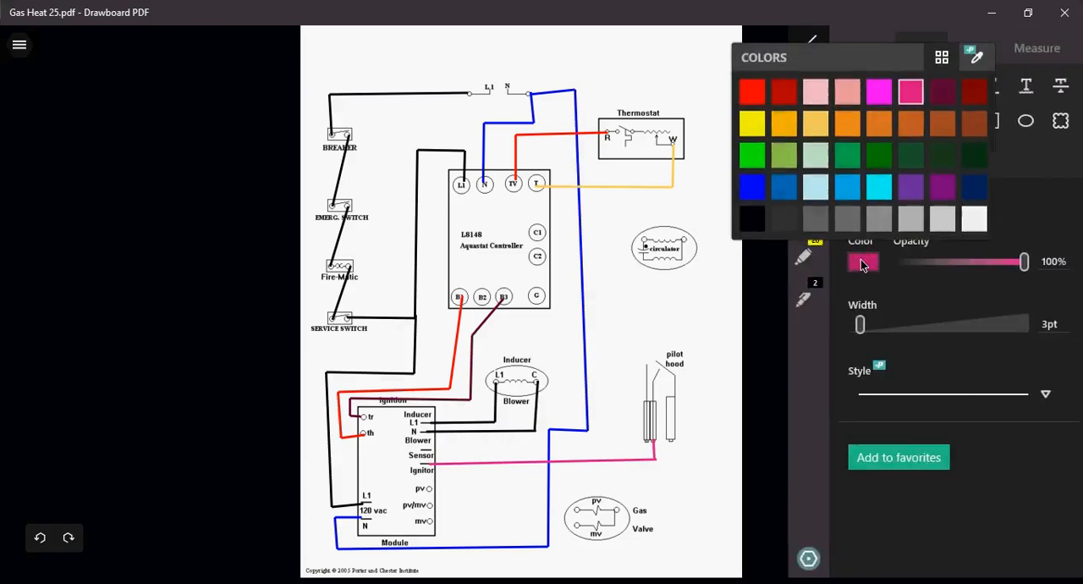
{"action": "left_click", "coordinate": [878, 92]}
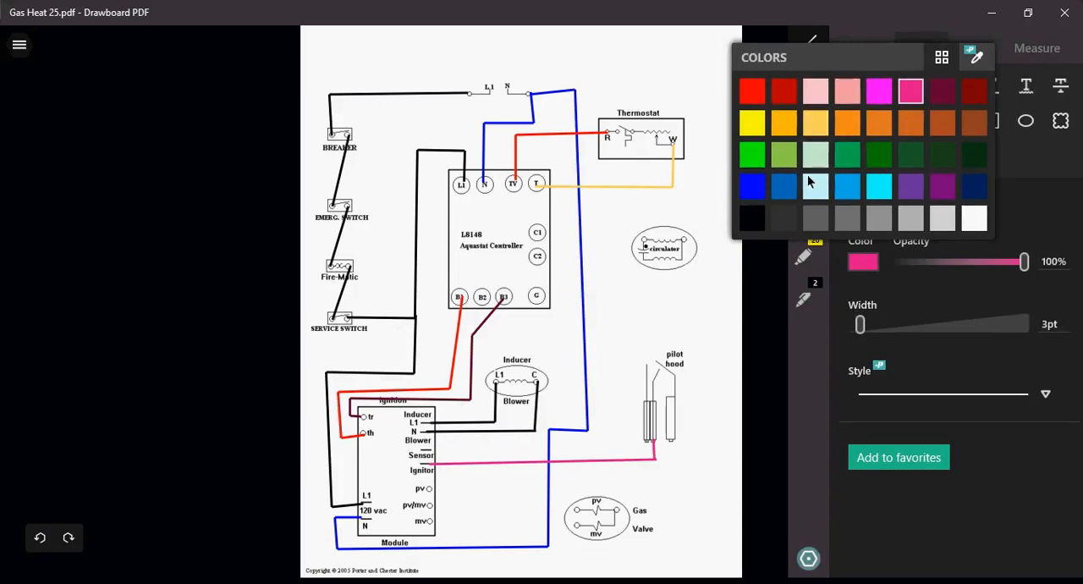
{"action": "mouse_move", "coordinate": [788, 96]}
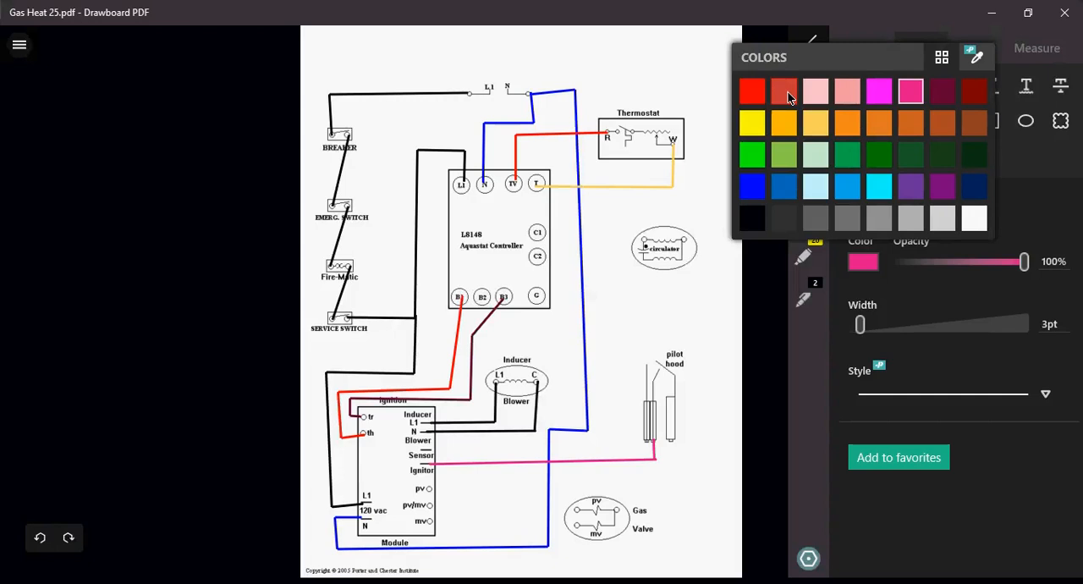
{"action": "left_click", "coordinate": [783, 91]}
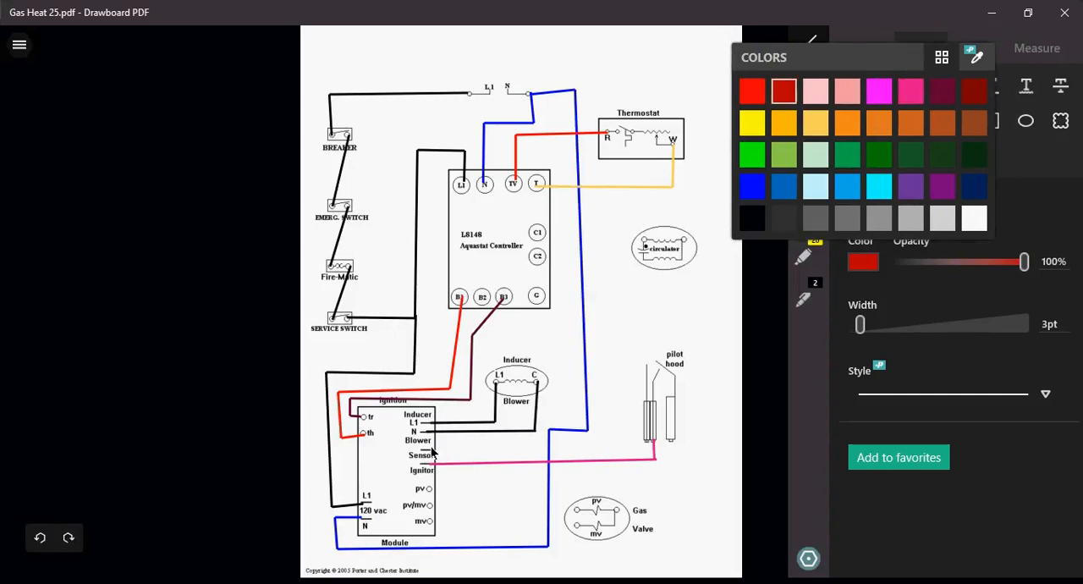
{"action": "left_click", "coordinate": [975, 57]}
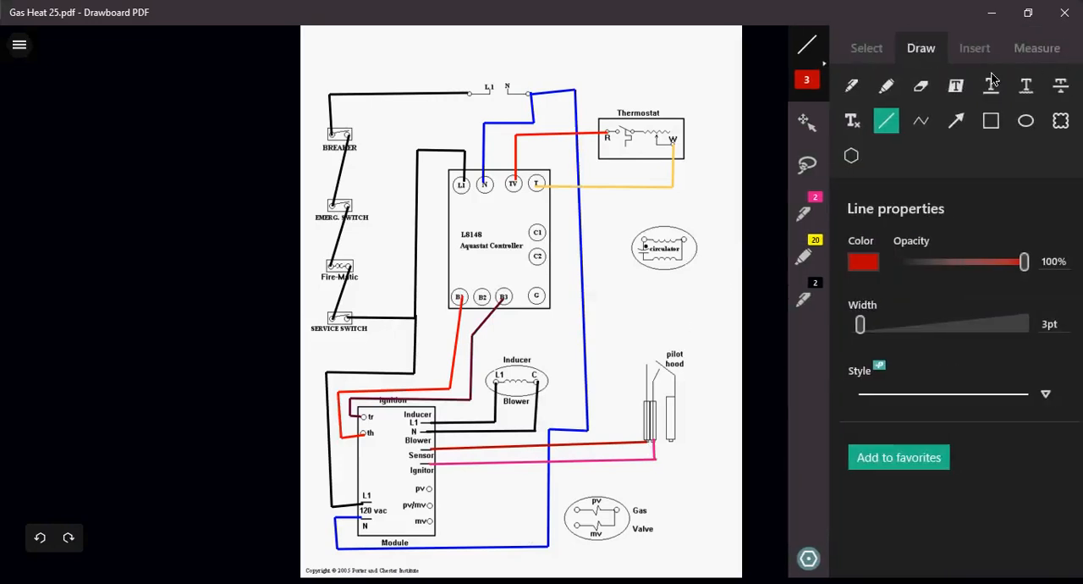
Select the dark maroon swatch for the gas valve wires
{"action": "left_click", "coordinate": [863, 261]}
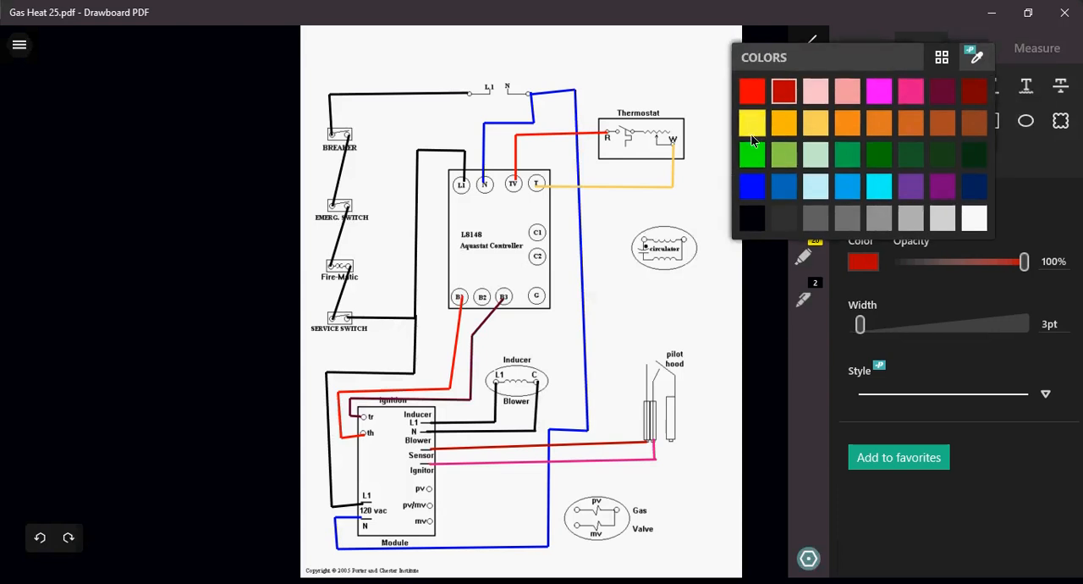
{"action": "mouse_move", "coordinate": [984, 99]}
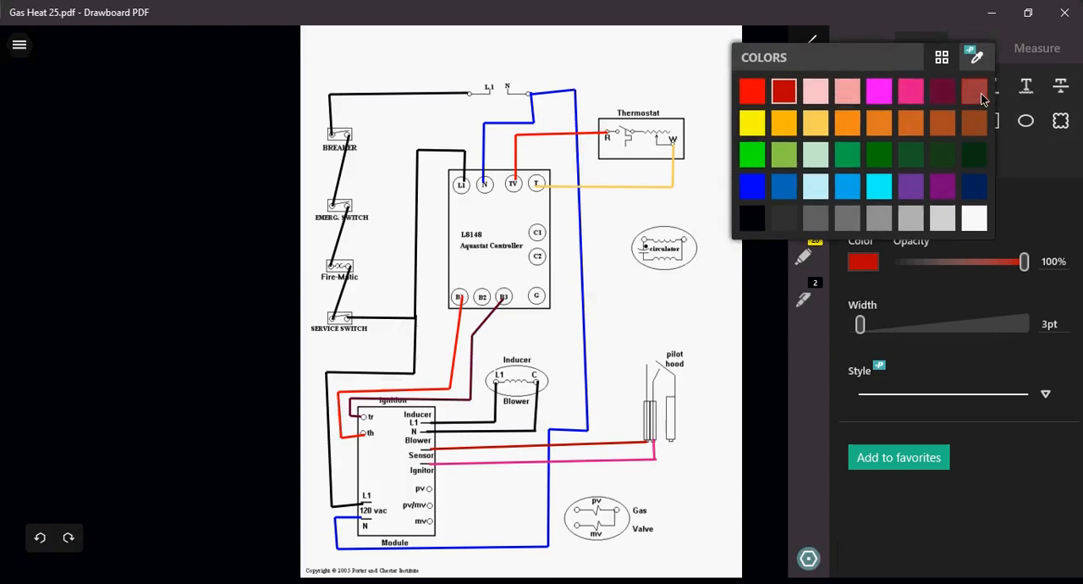
{"action": "left_click", "coordinate": [974, 91]}
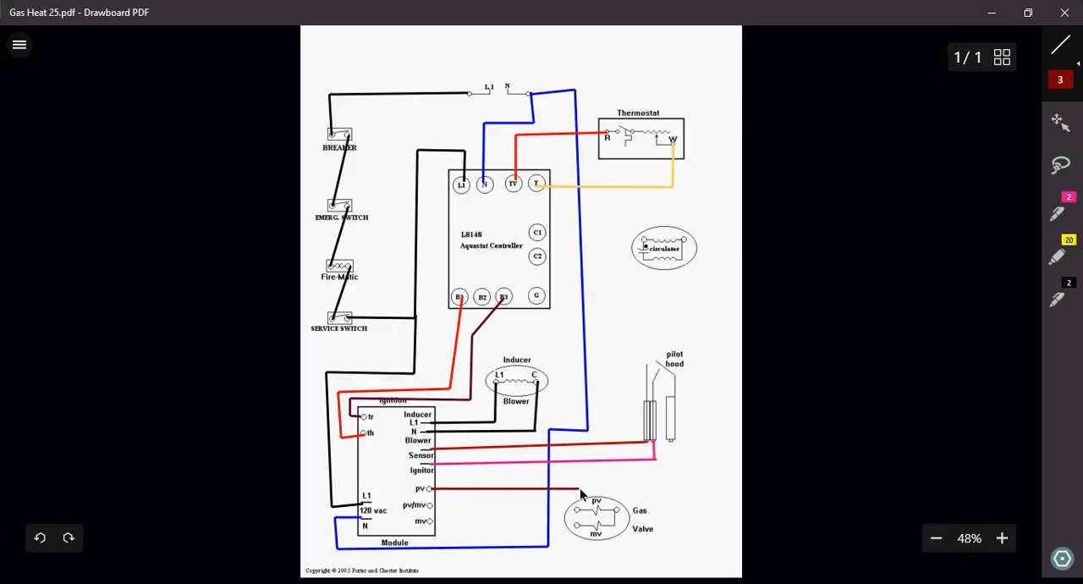
{"action": "mouse_move", "coordinate": [581, 516]}
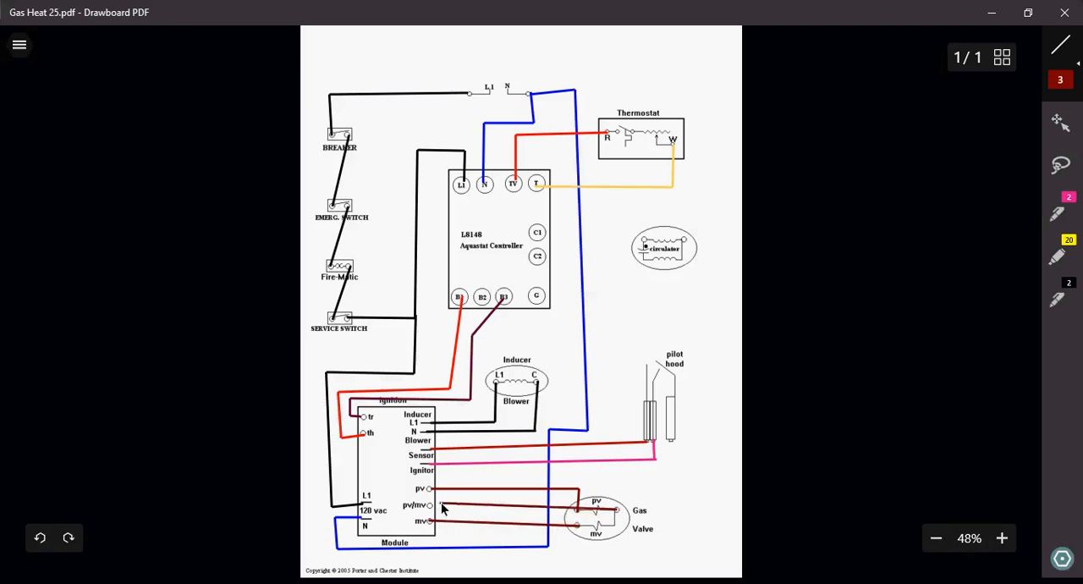
{"action": "mouse_move", "coordinate": [432, 508]}
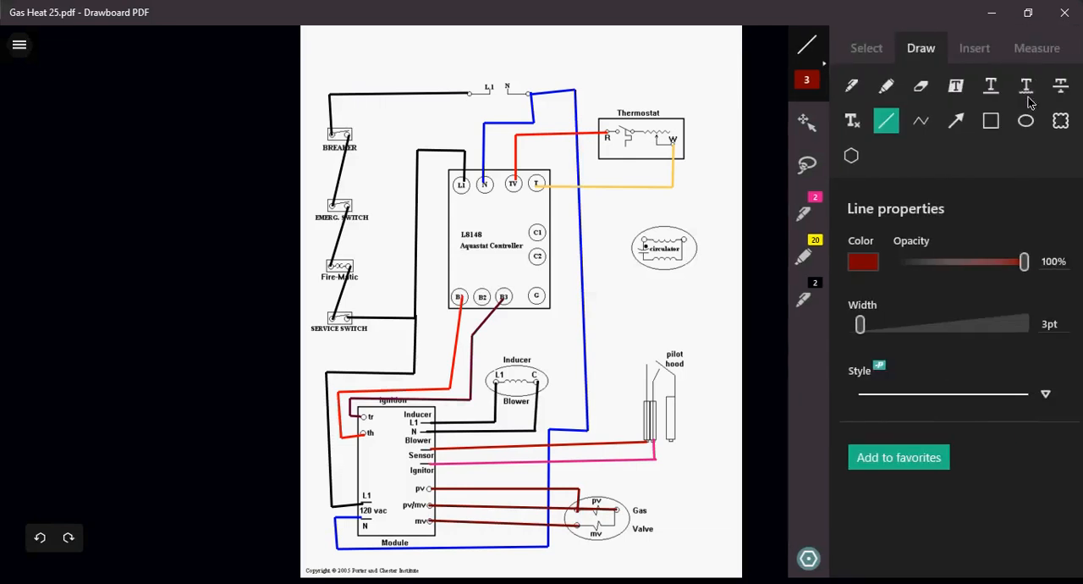
Start the black wire from aquastat C1 and C2 to the circulator terminals
{"action": "left_click", "coordinate": [863, 261]}
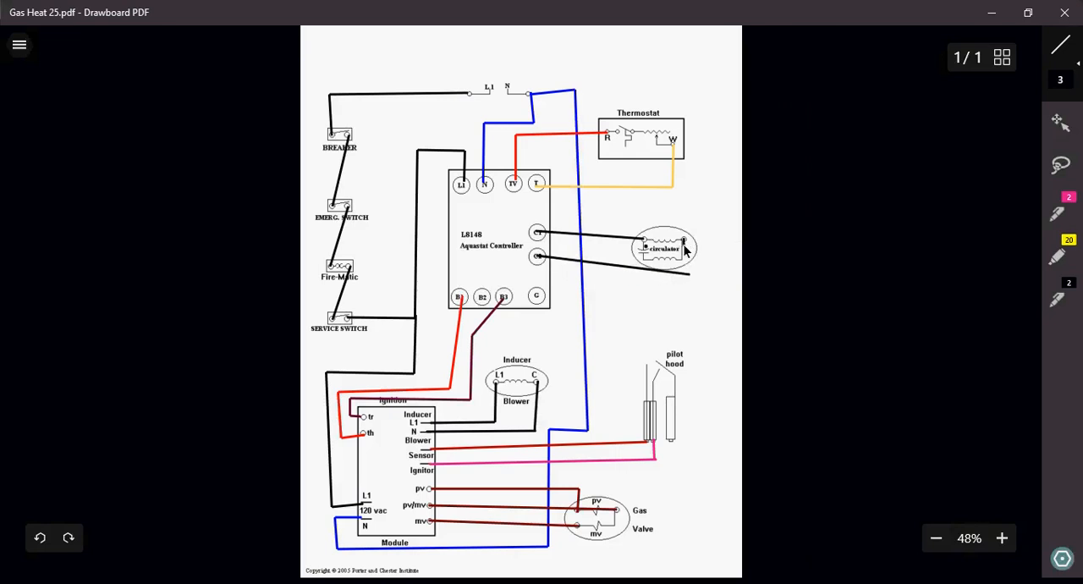
{"action": "mouse_move", "coordinate": [39, 305]}
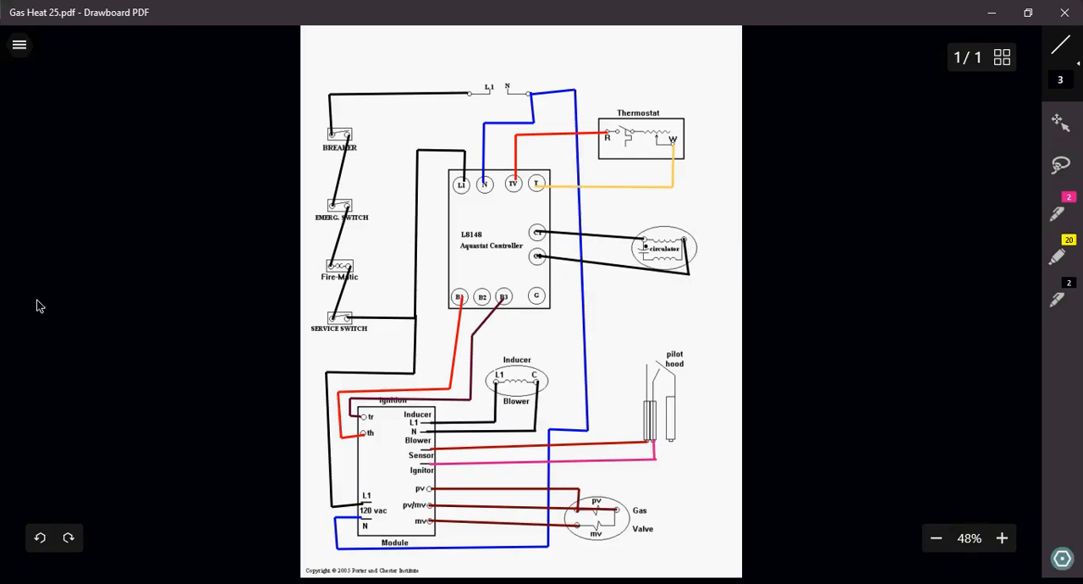